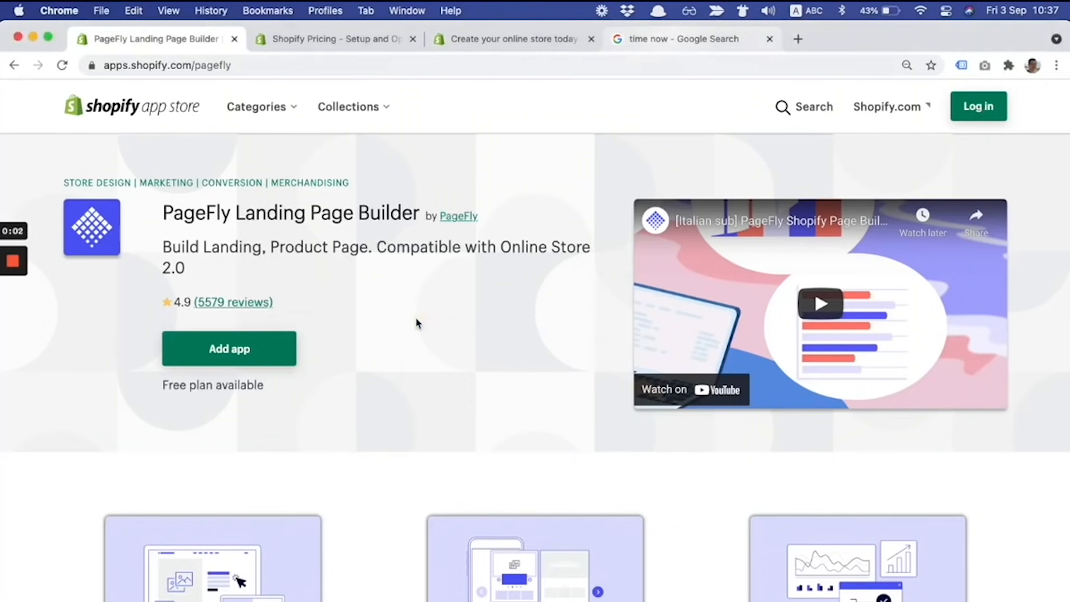
pyautogui.moveTo(442, 256)
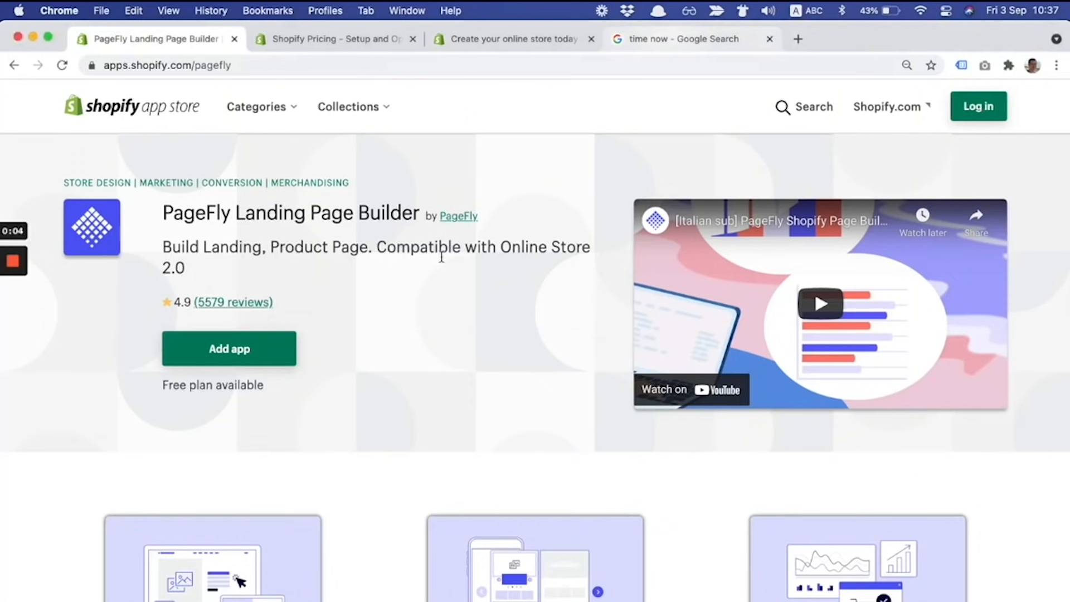
# Reach the PageFly 14-day free trial invitation page via Shopify Pricing and highlight its URL.
pyautogui.click(682, 39)
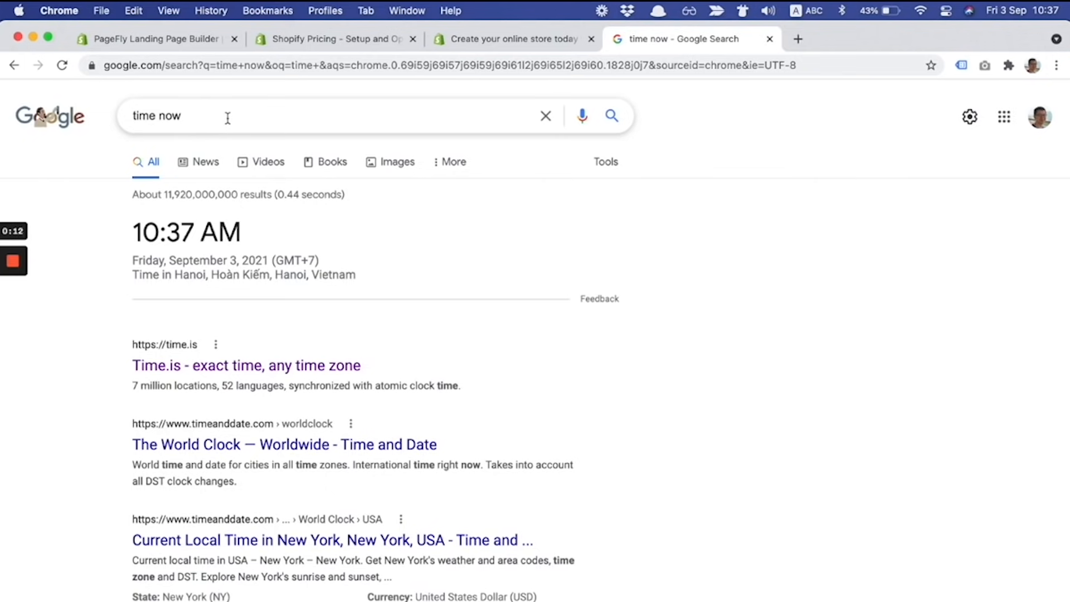
pyautogui.click(157, 39)
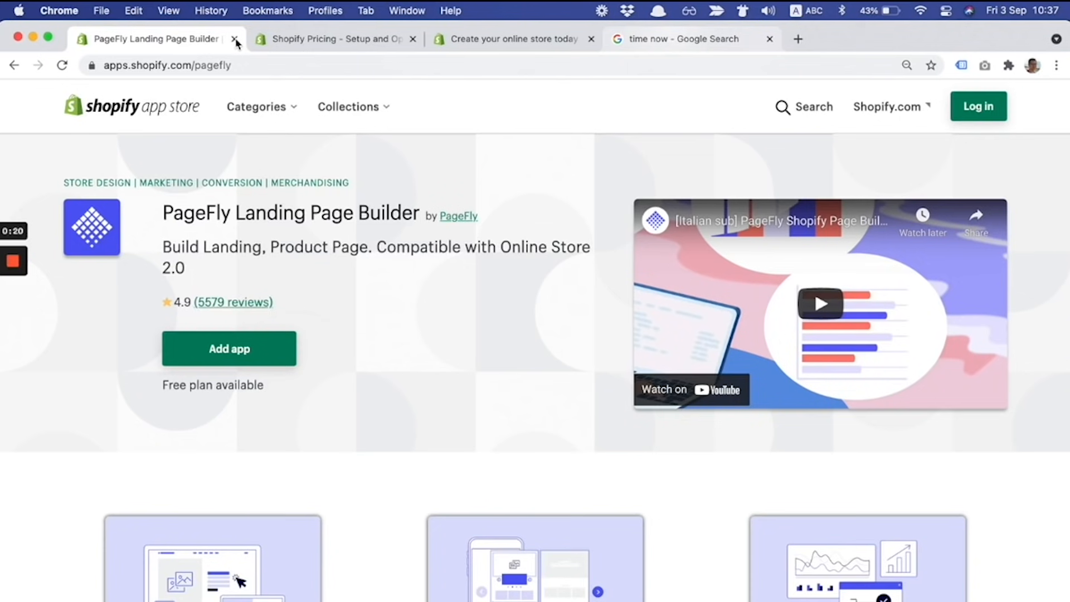
pyautogui.click(333, 38)
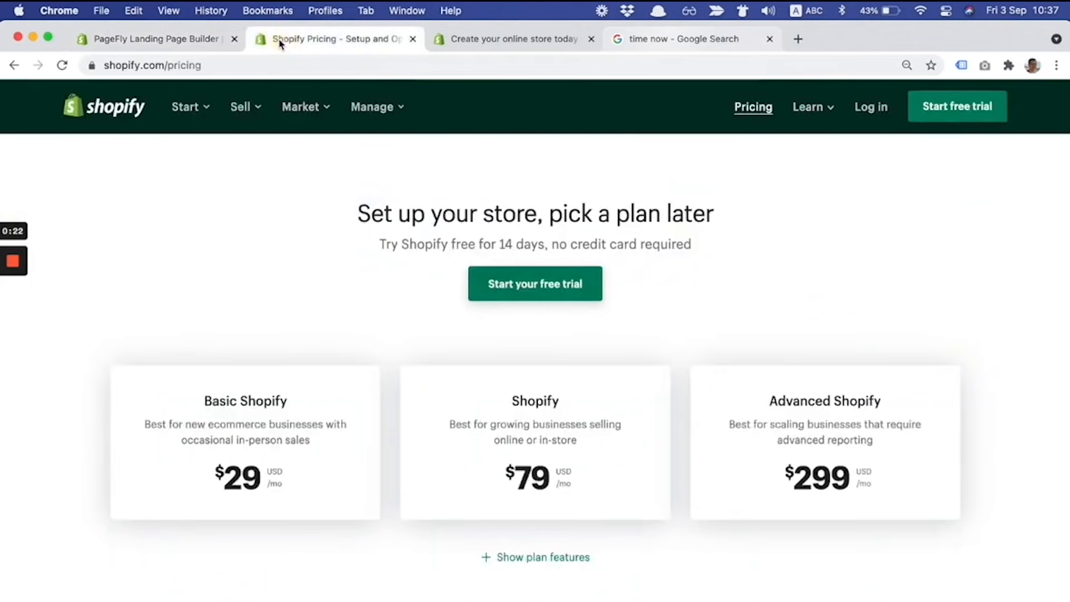
pyautogui.click(534, 283)
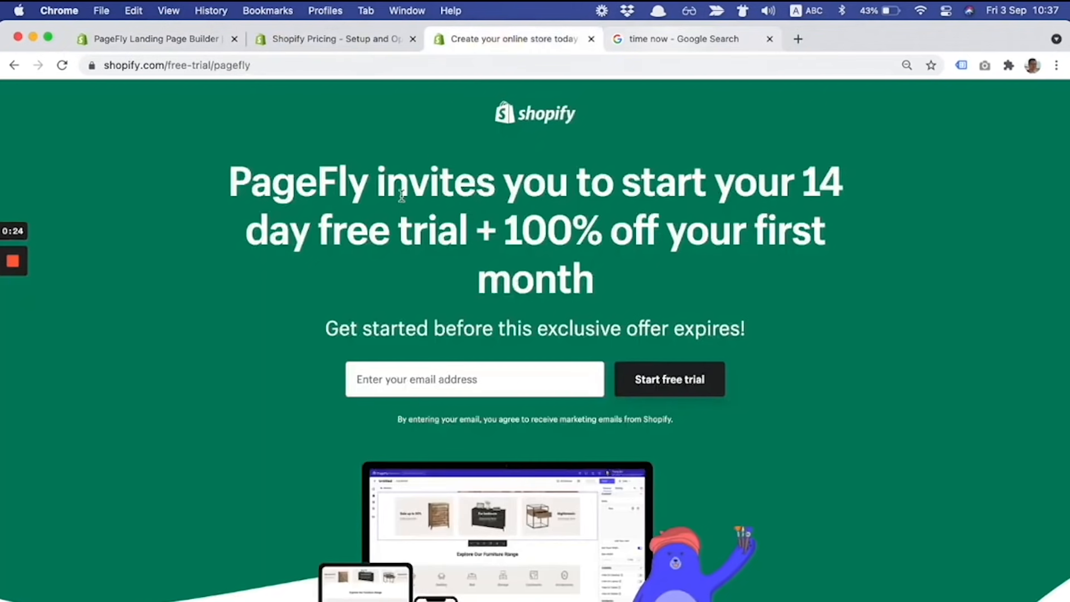
pyautogui.moveTo(565, 202)
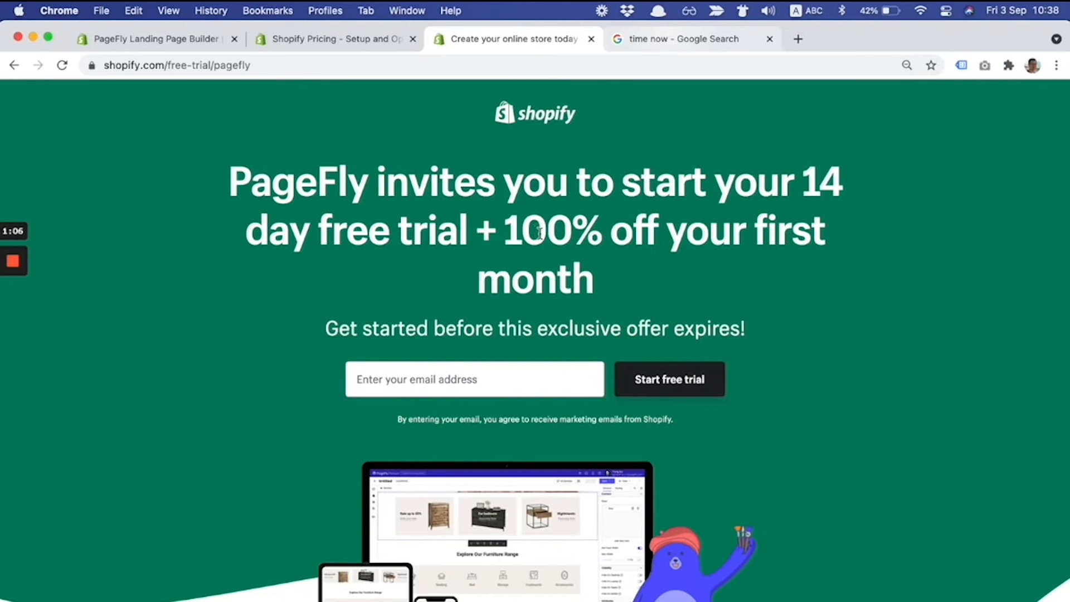
pyautogui.moveTo(331, 124)
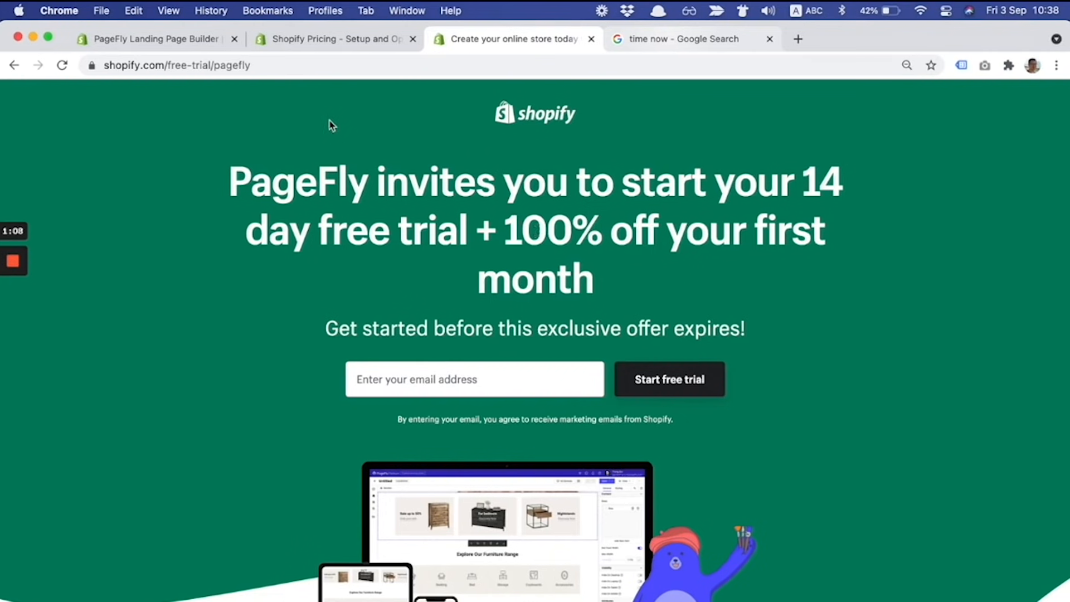
pyautogui.click(178, 64)
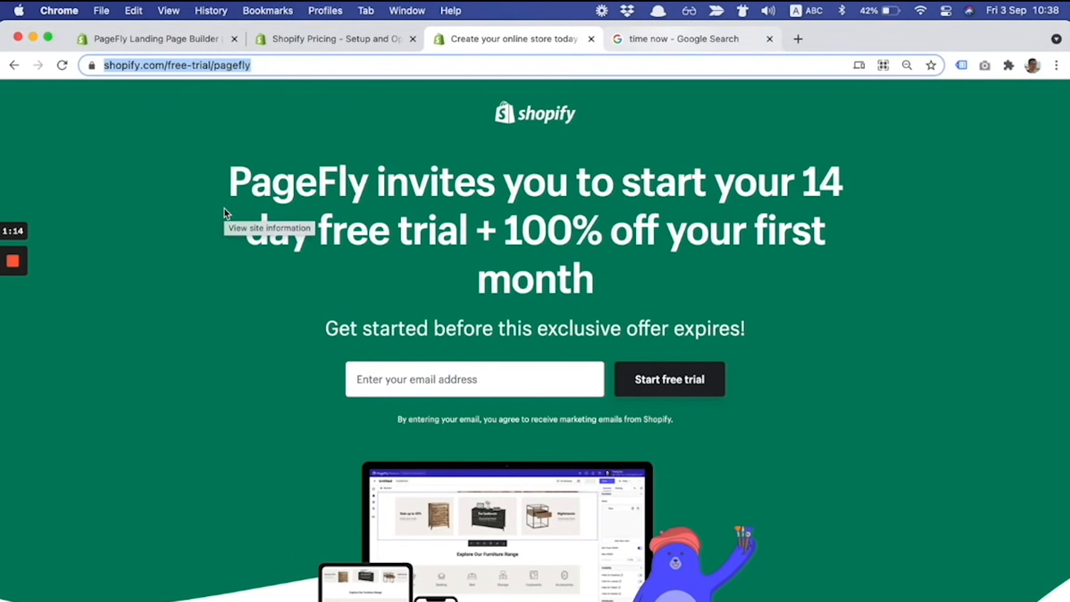
pyautogui.moveTo(248, 210)
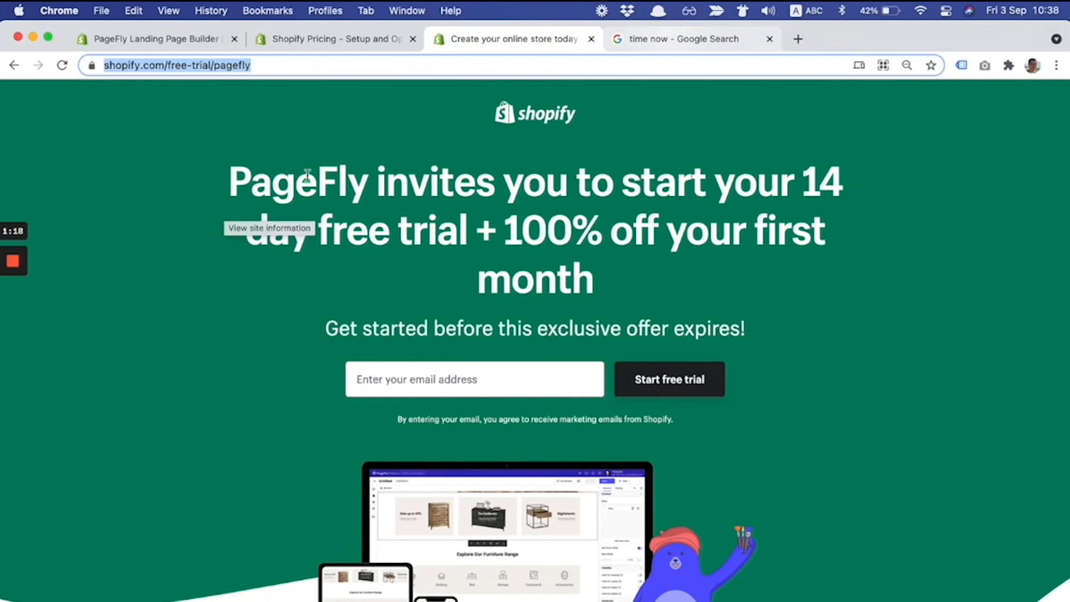
pyautogui.moveTo(345, 174)
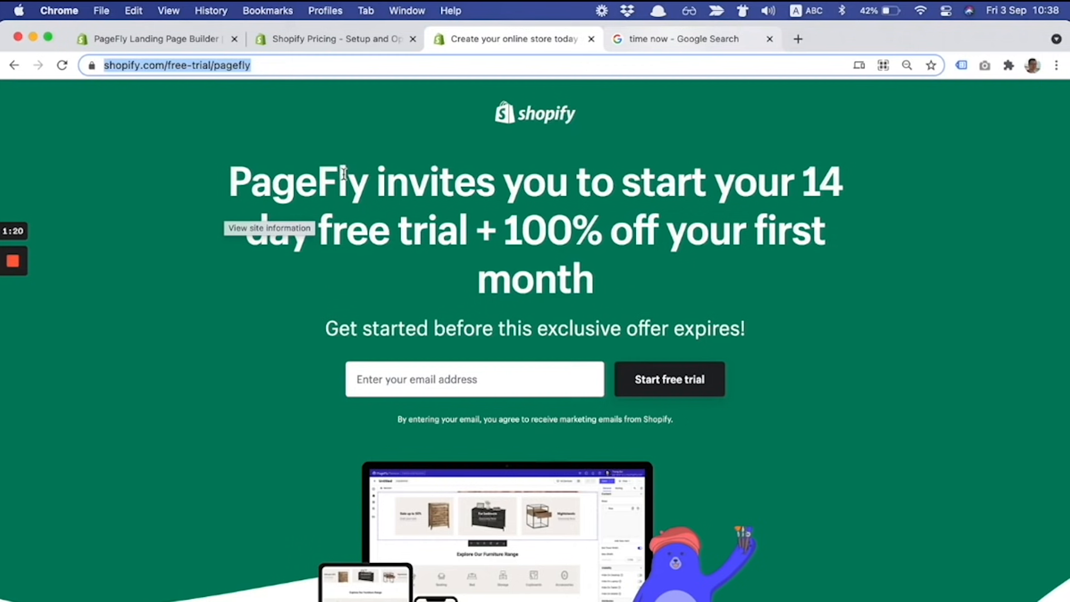
pyautogui.moveTo(424, 358)
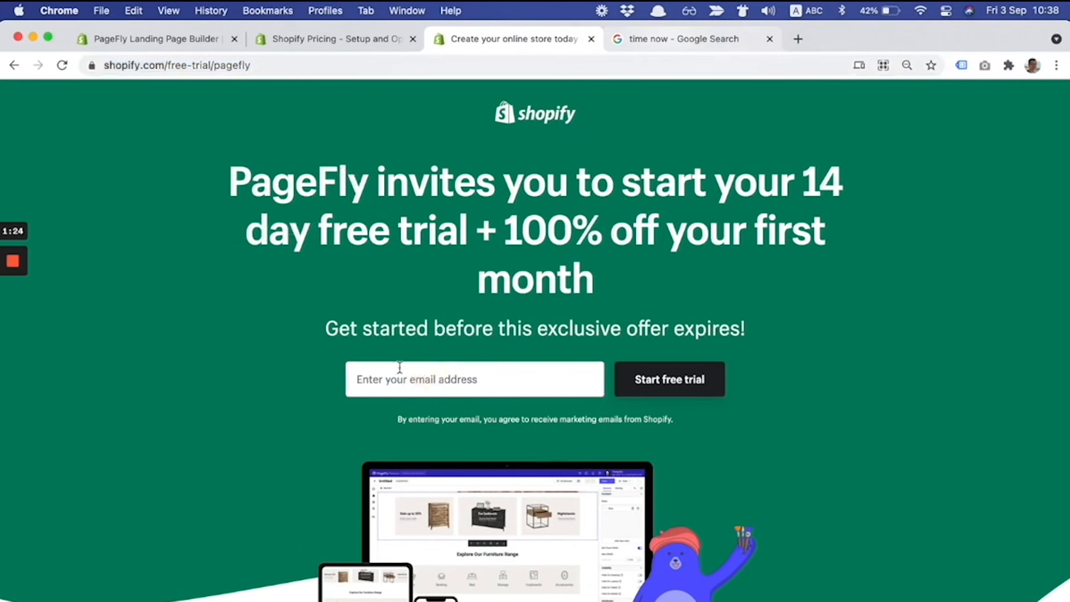
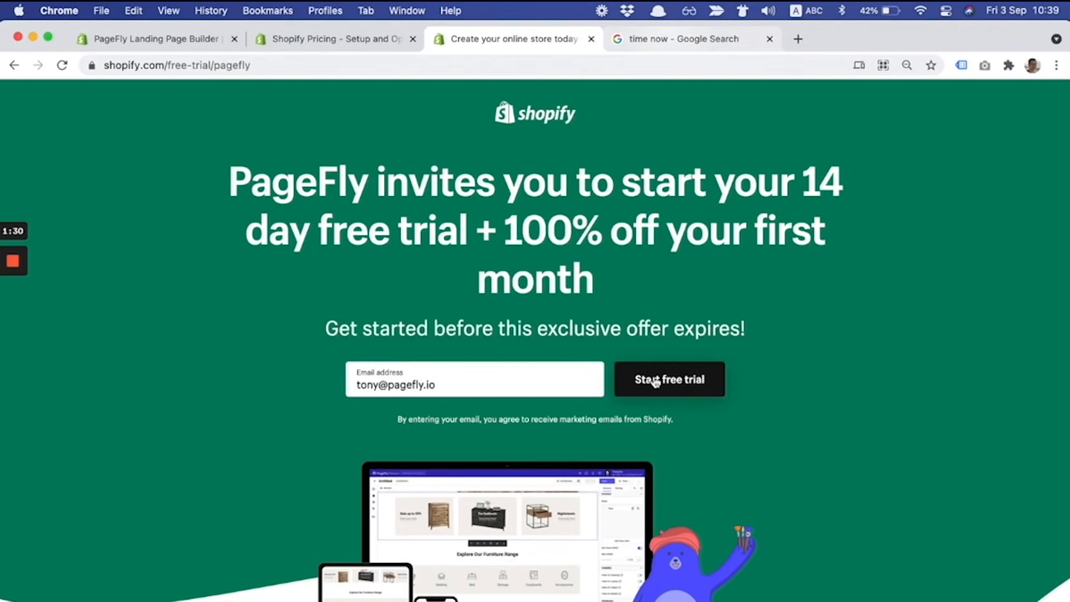
pyautogui.click(669, 379)
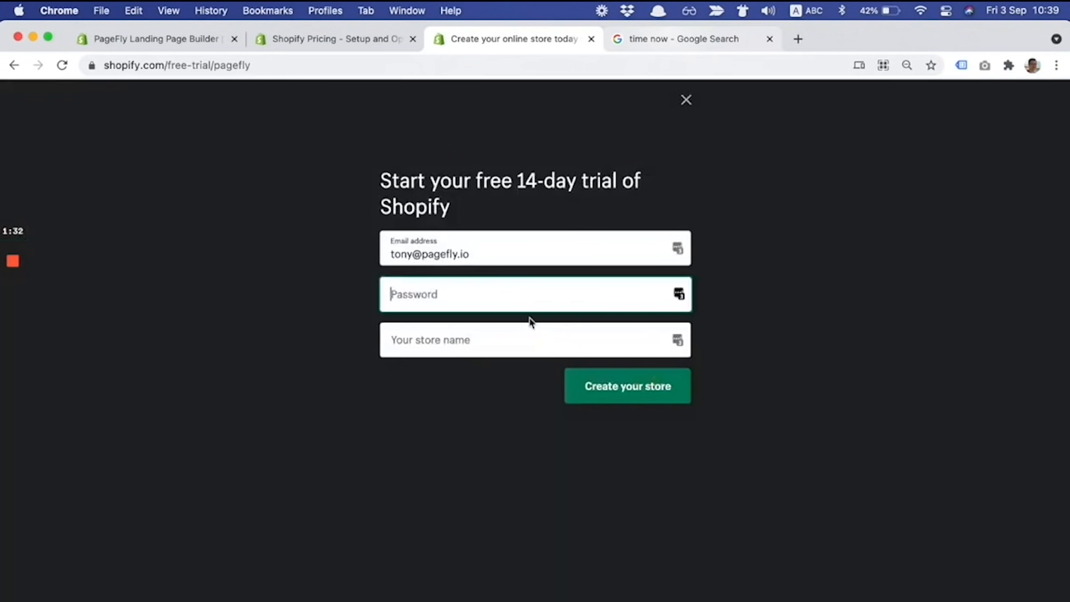
# Create the store with a password and the store name myecom1moff.
pyautogui.write('••••')
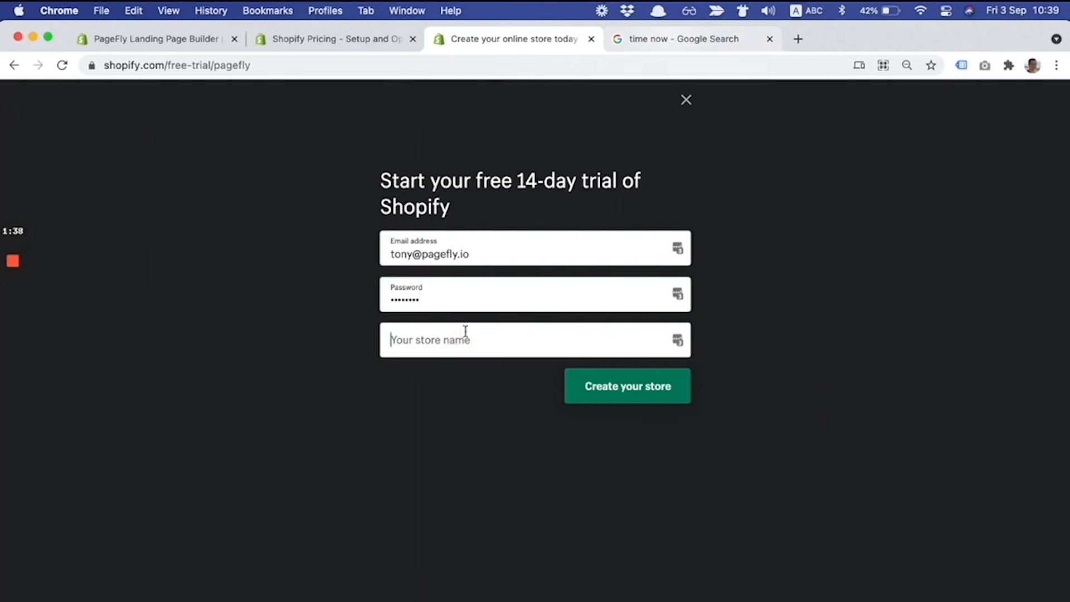
pyautogui.write('myecom')
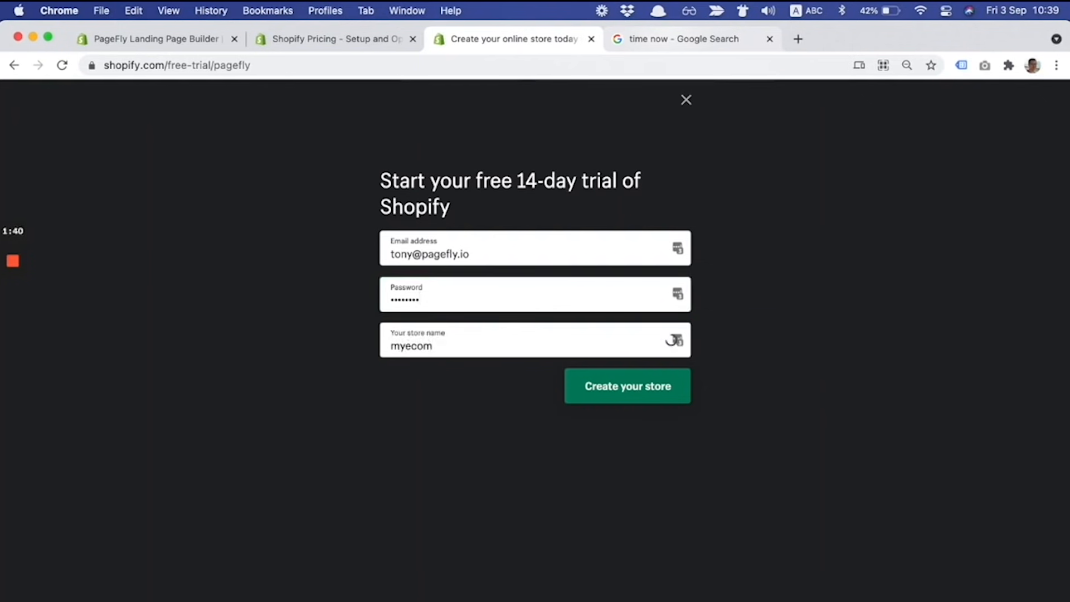
pyautogui.write('1')
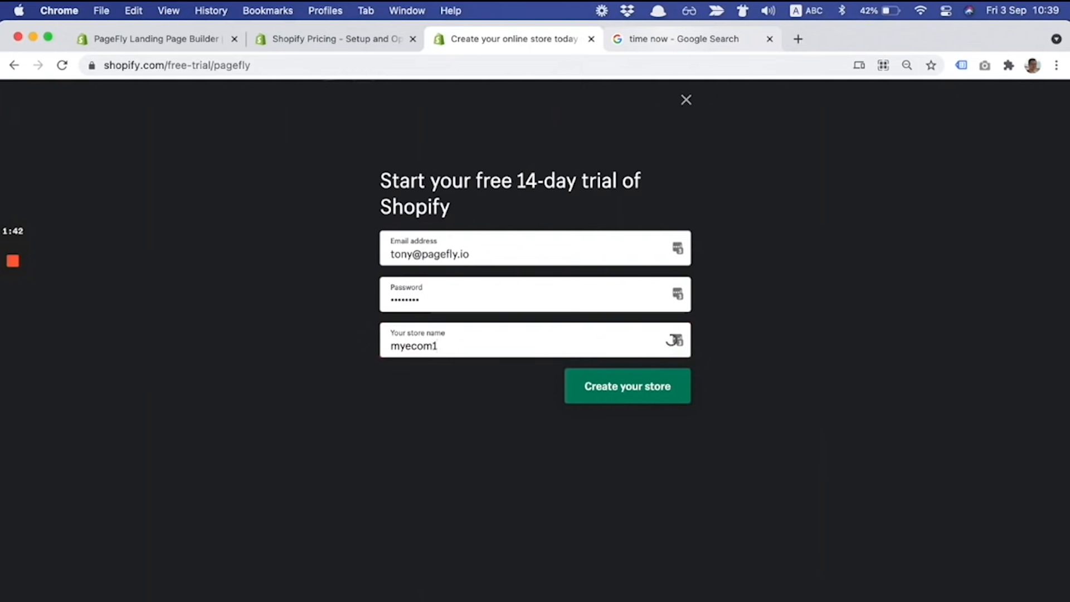
pyautogui.write('moff')
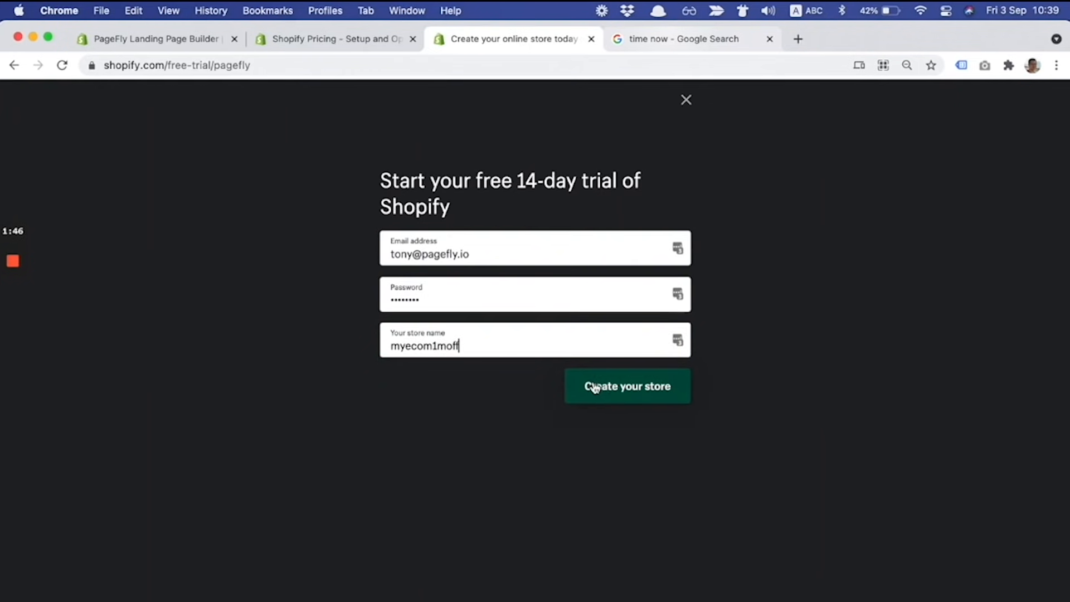
pyautogui.click(626, 386)
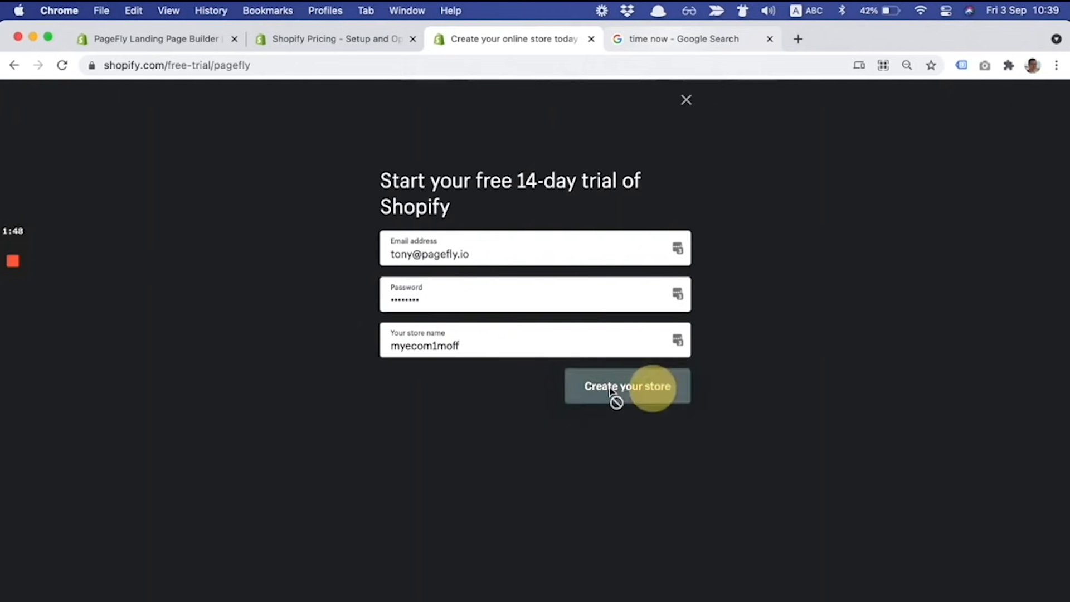
pyautogui.click(626, 386)
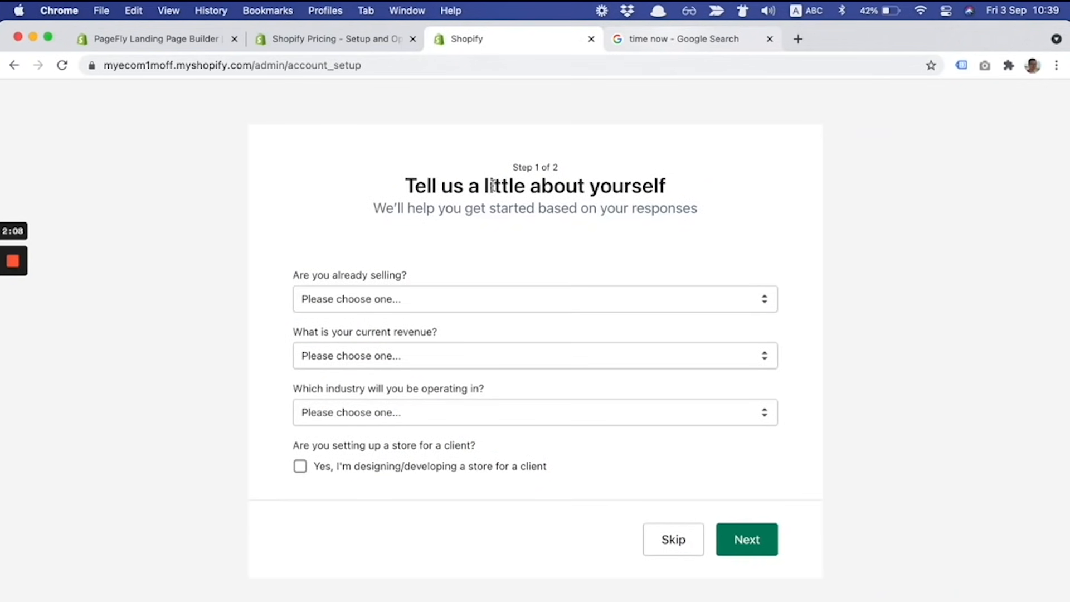
pyautogui.moveTo(418, 263)
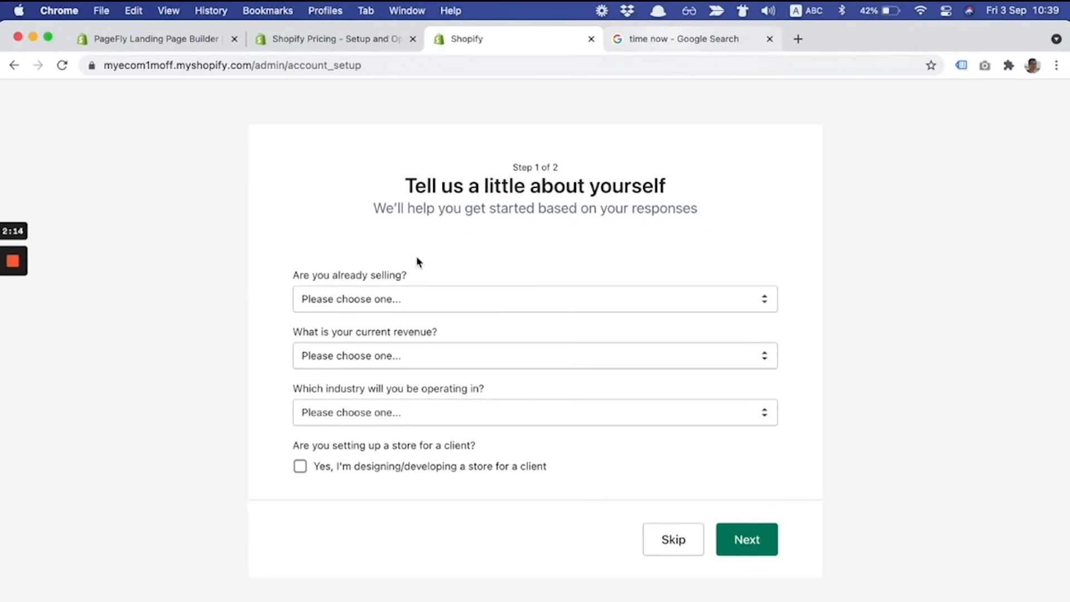
pyautogui.moveTo(389, 280)
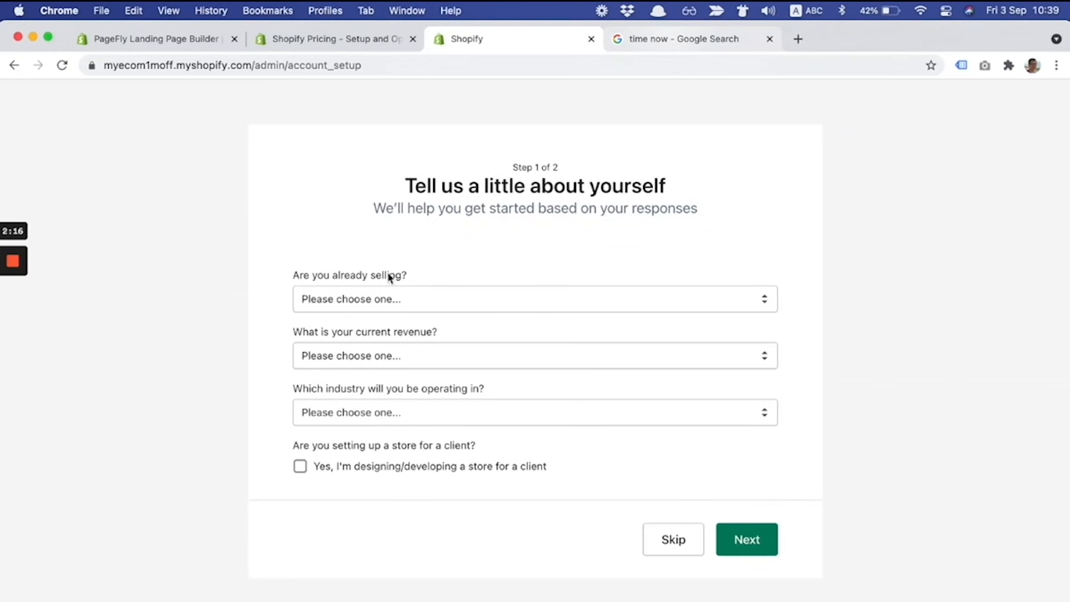
pyautogui.moveTo(673, 540)
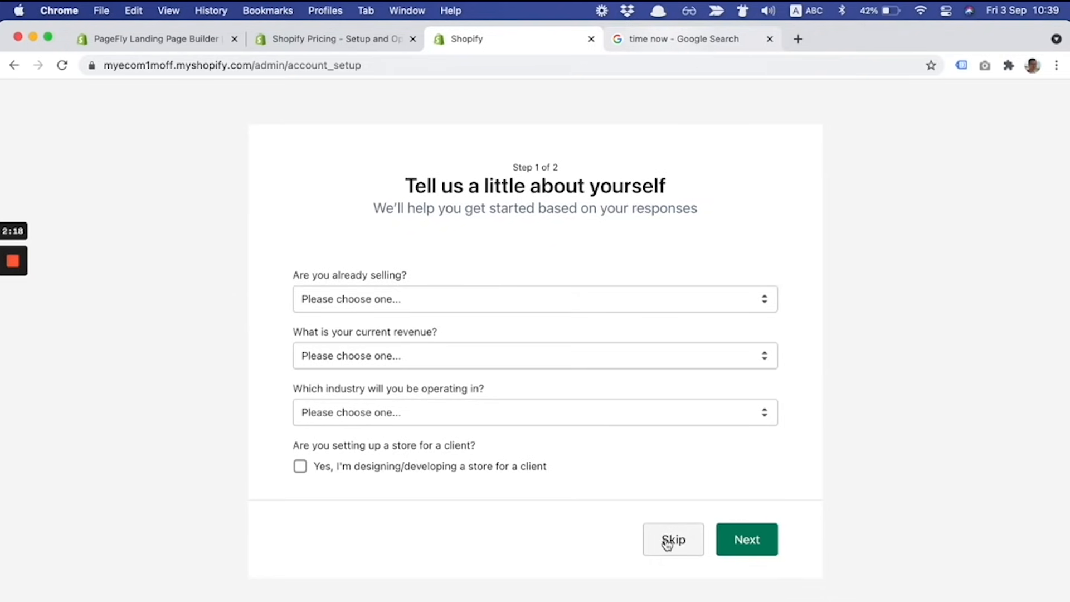
# Skip the 'Tell us a little about yourself' questions in account setup step 1.
pyautogui.click(672, 540)
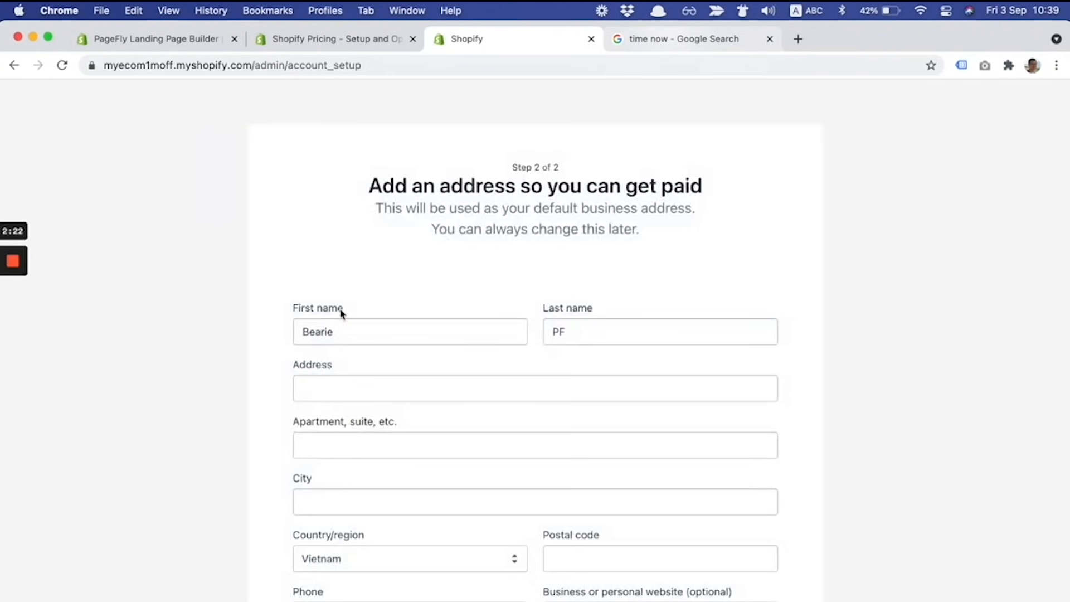
pyautogui.moveTo(567, 193)
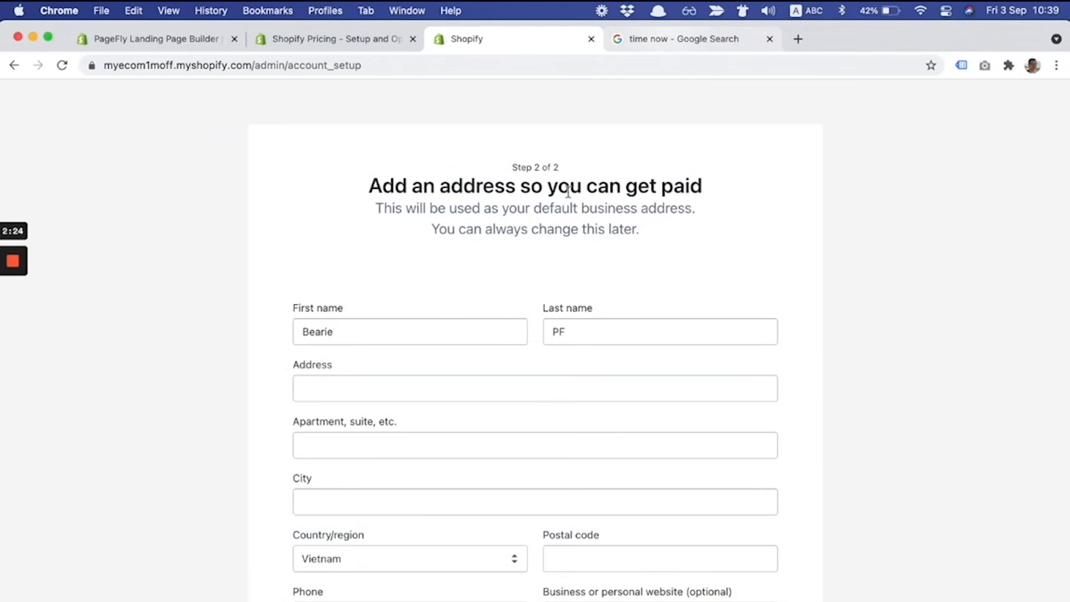
pyautogui.scroll(-3)
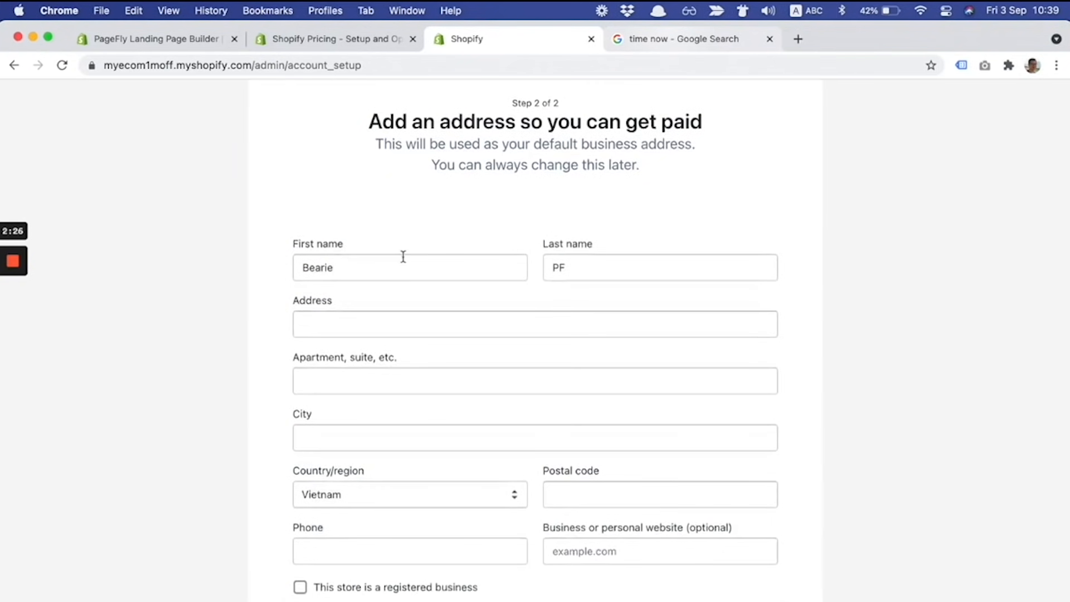
pyautogui.scroll(-3)
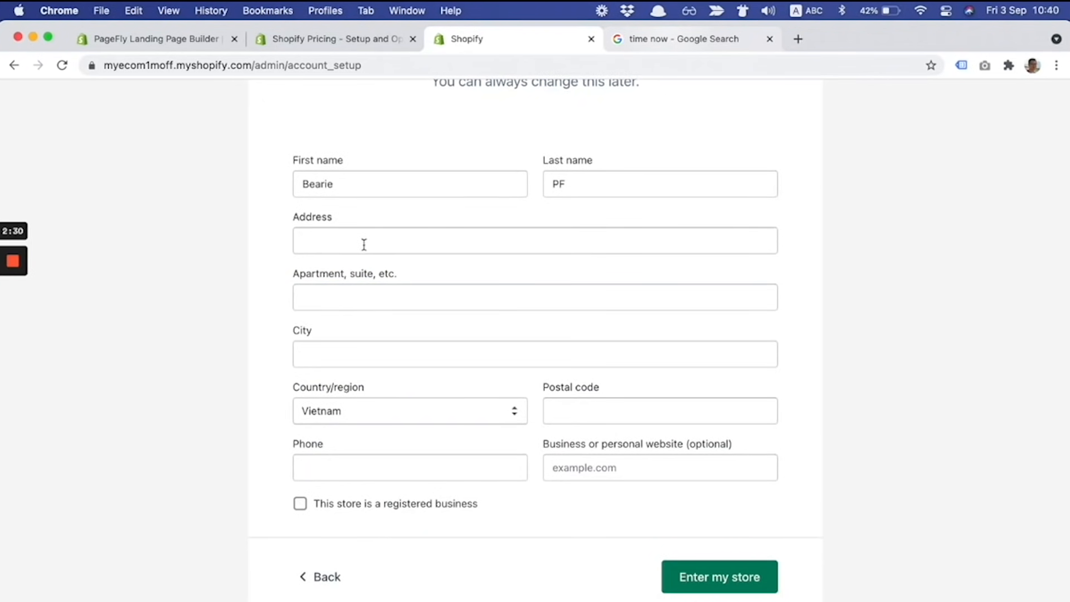
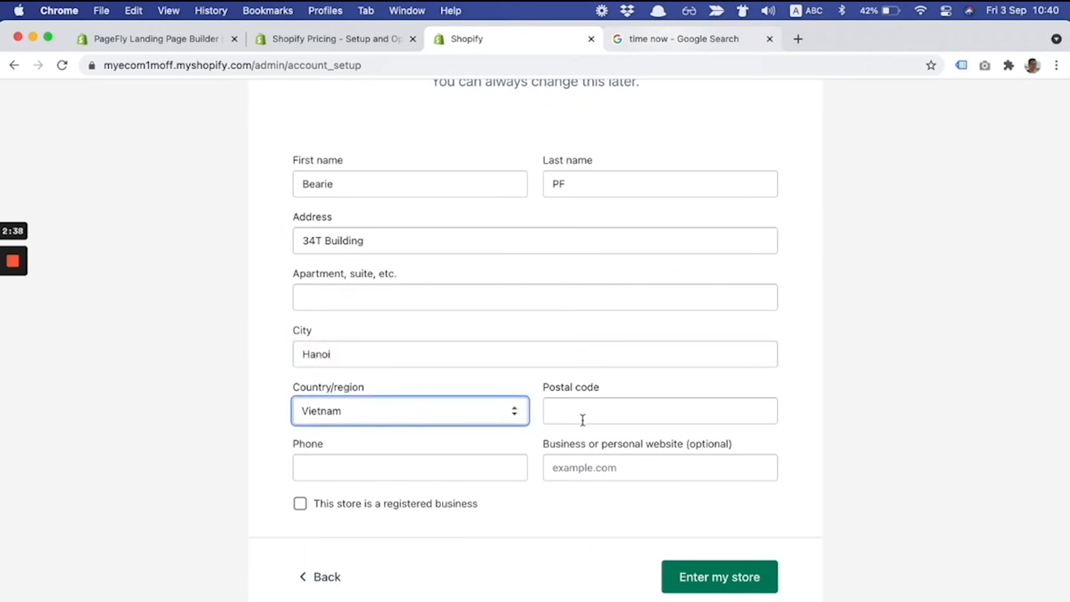
pyautogui.click(409, 467)
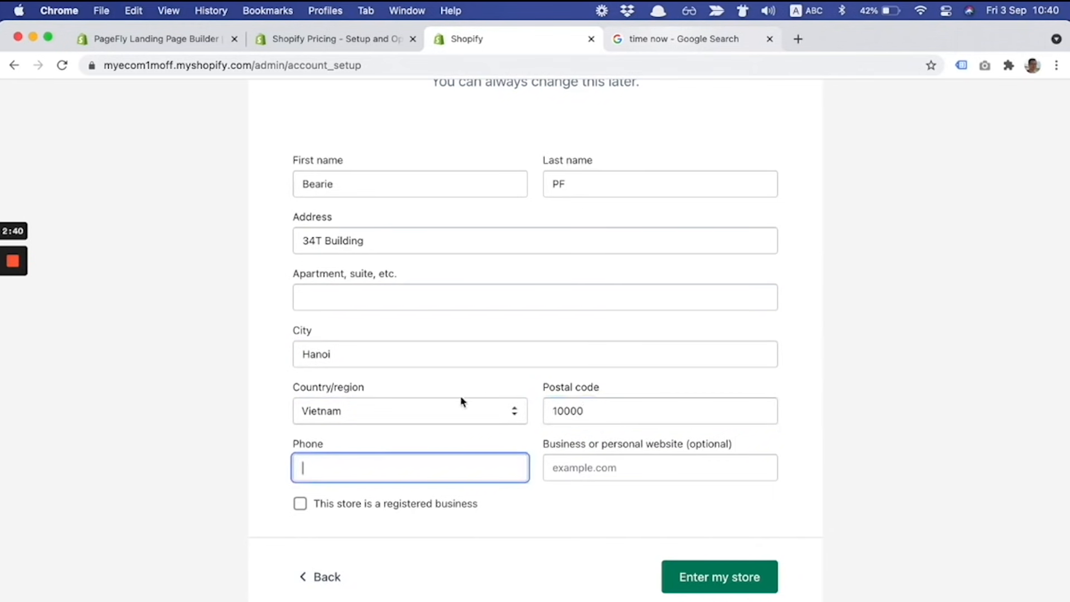
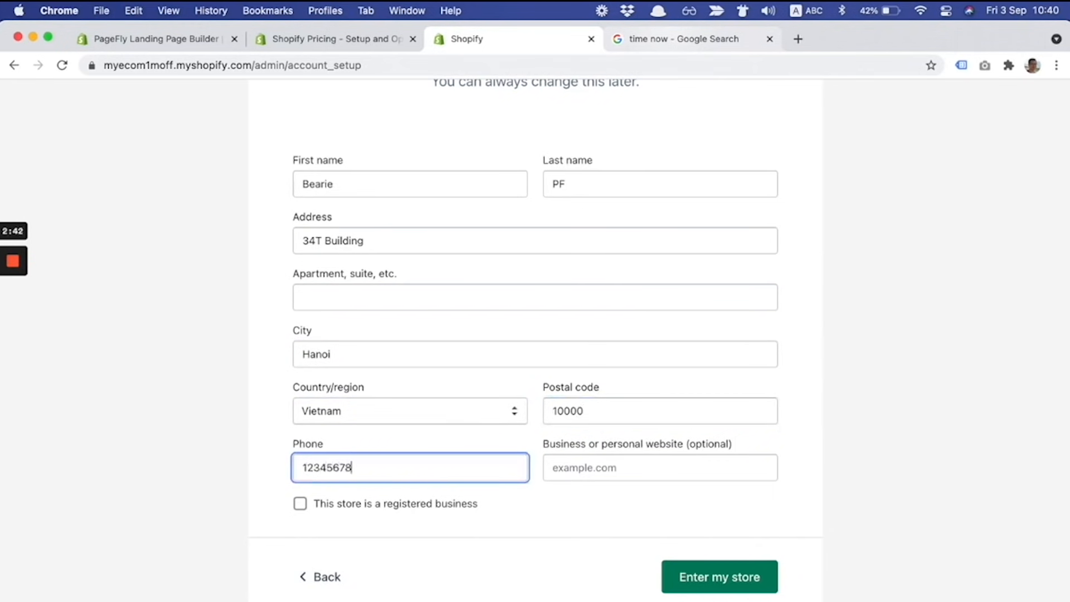
pyautogui.click(659, 467)
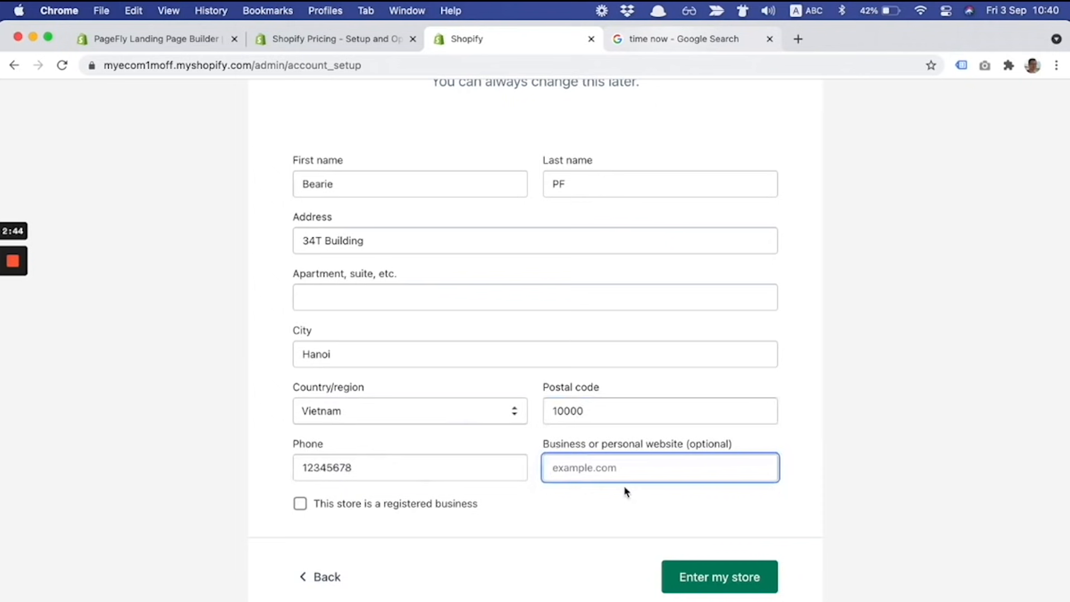
pyautogui.moveTo(553, 529)
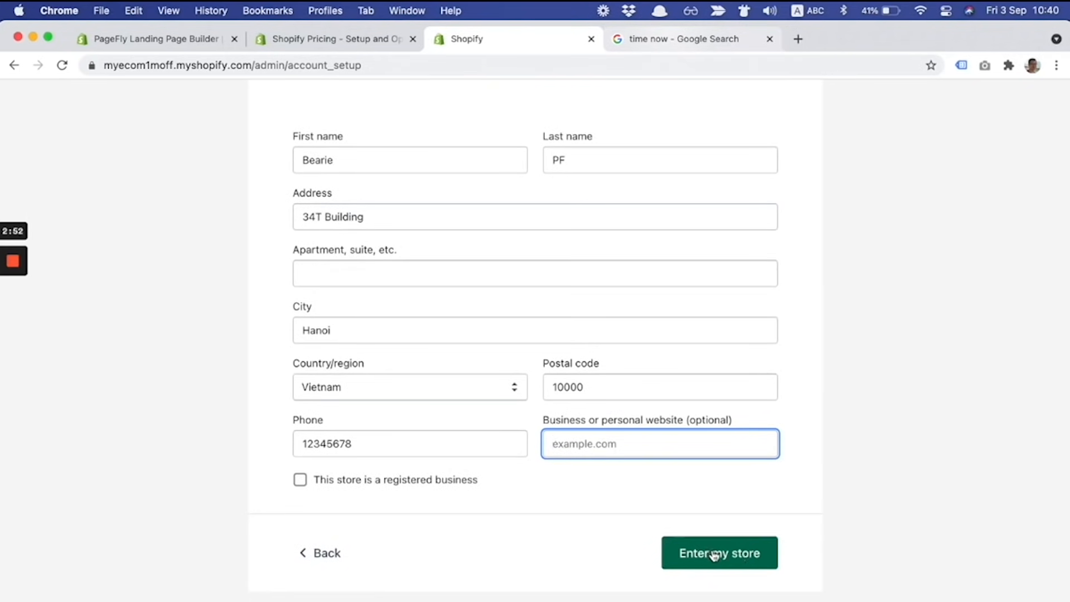
pyautogui.click(719, 552)
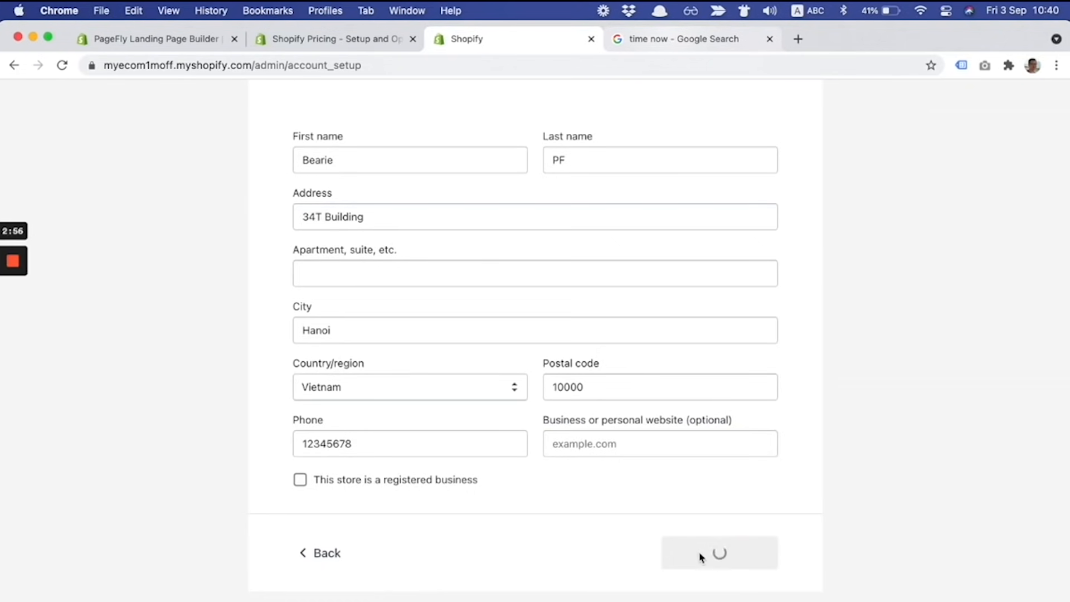
pyautogui.click(719, 553)
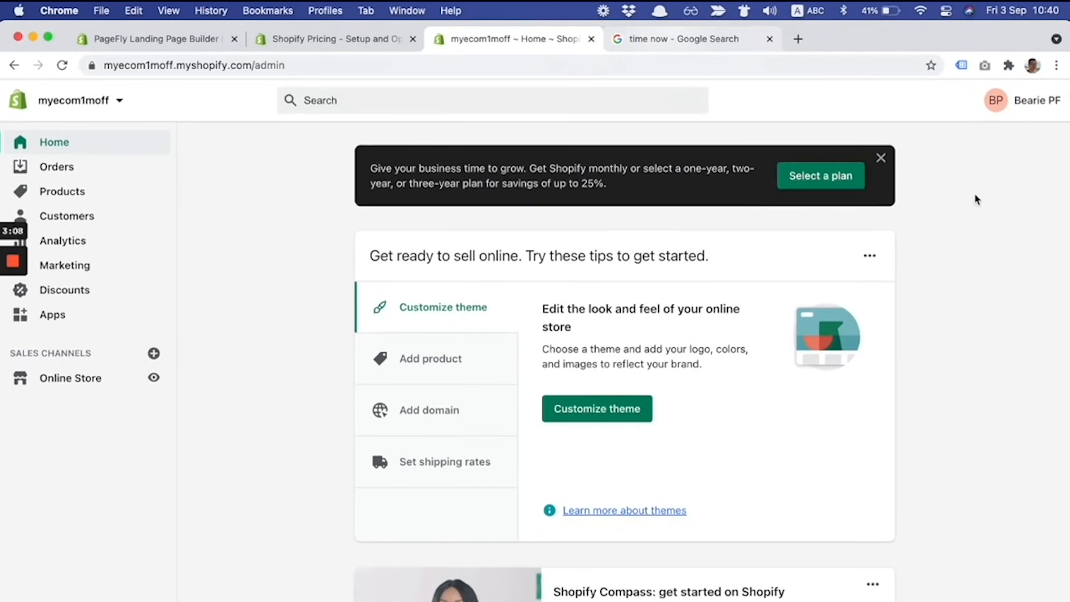
pyautogui.moveTo(786, 191)
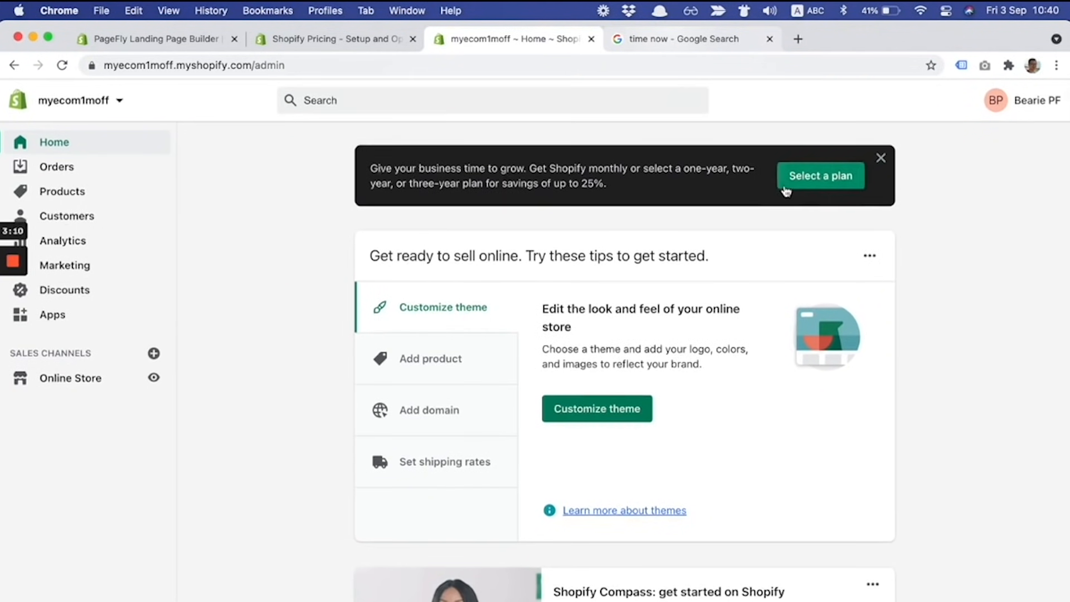
pyautogui.moveTo(646, 219)
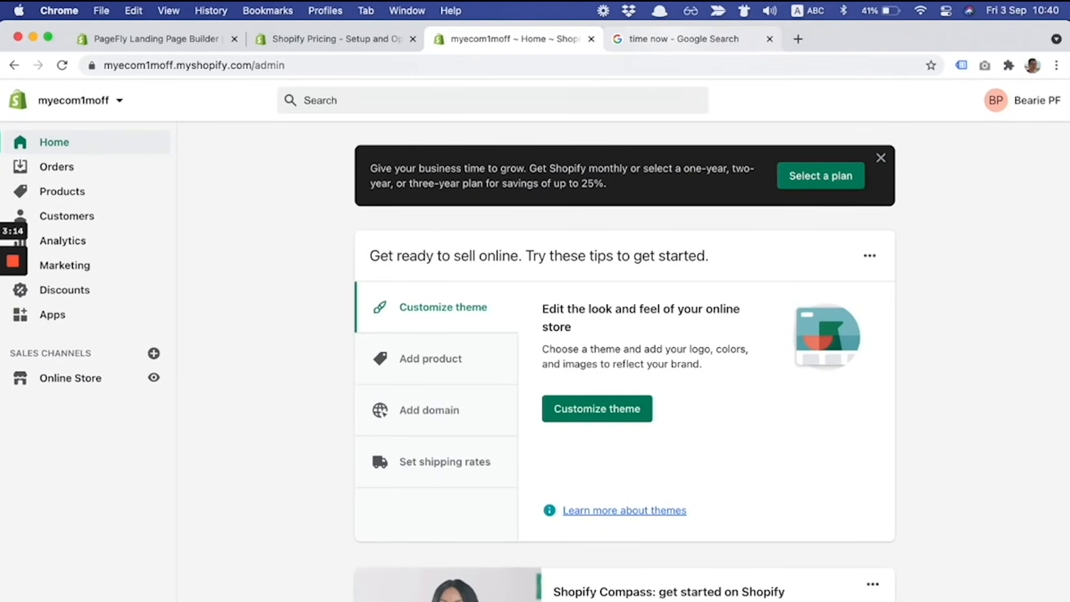
# Go to the Pick a plan page from the admin home banner.
pyautogui.click(820, 175)
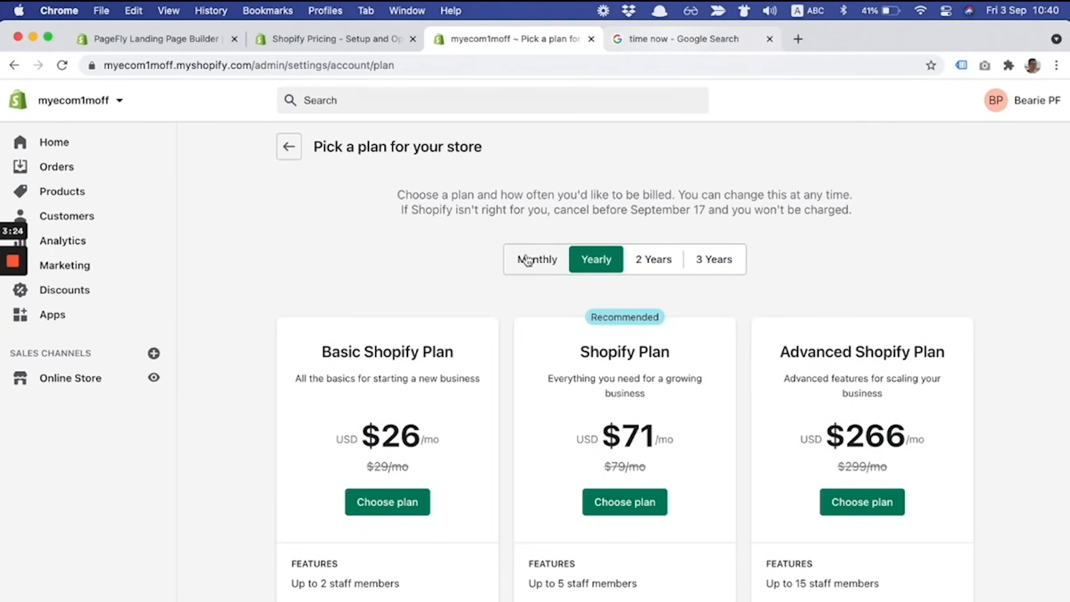
pyautogui.moveTo(412, 150)
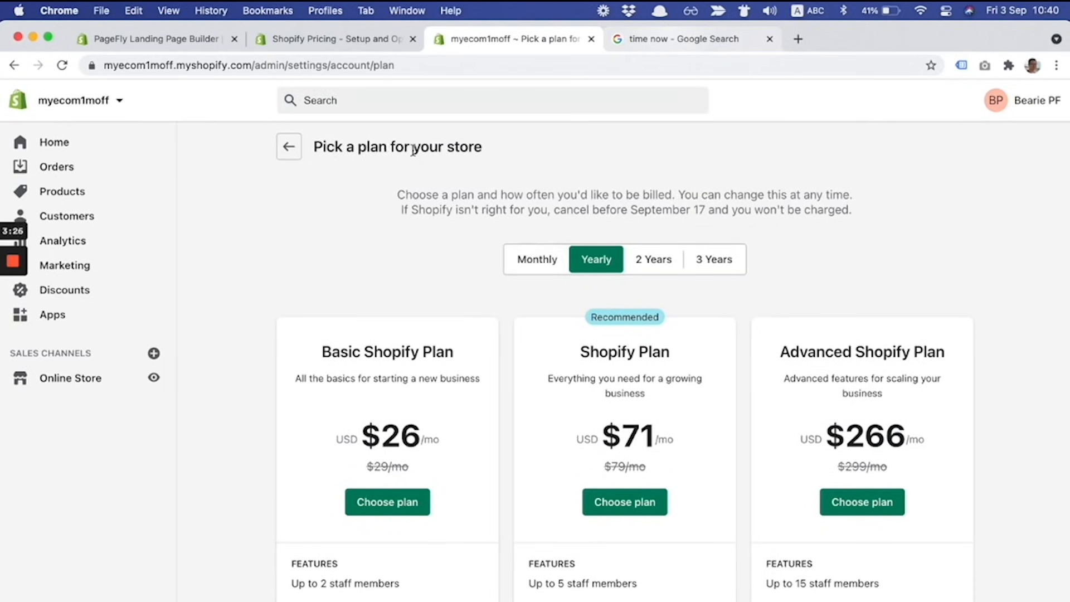
pyautogui.moveTo(444, 149)
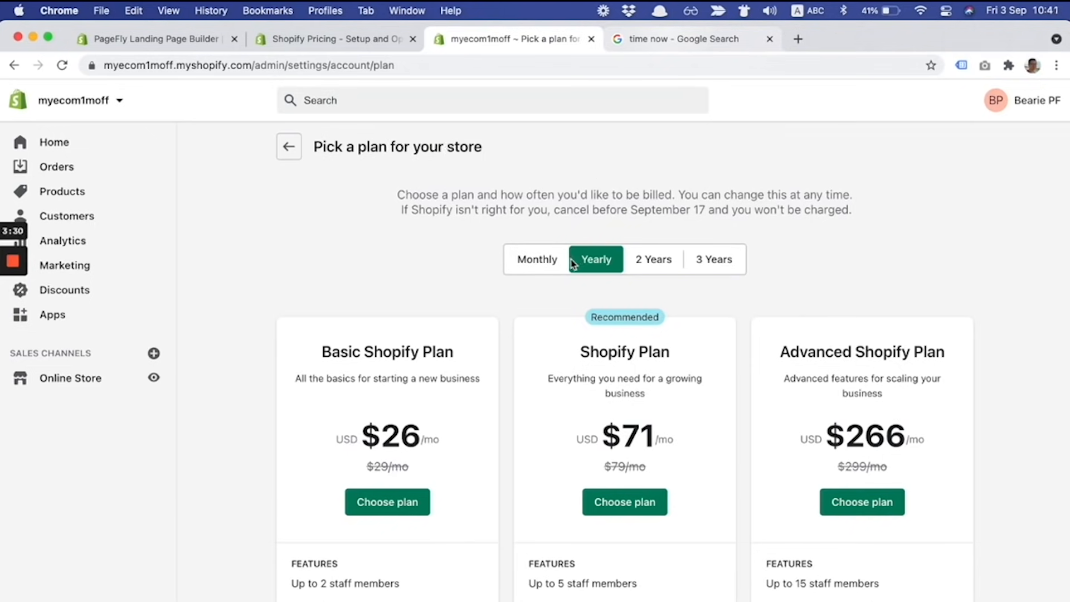
# Switch to monthly pricing and choose the Basic Shopify plan at $29.
pyautogui.click(537, 260)
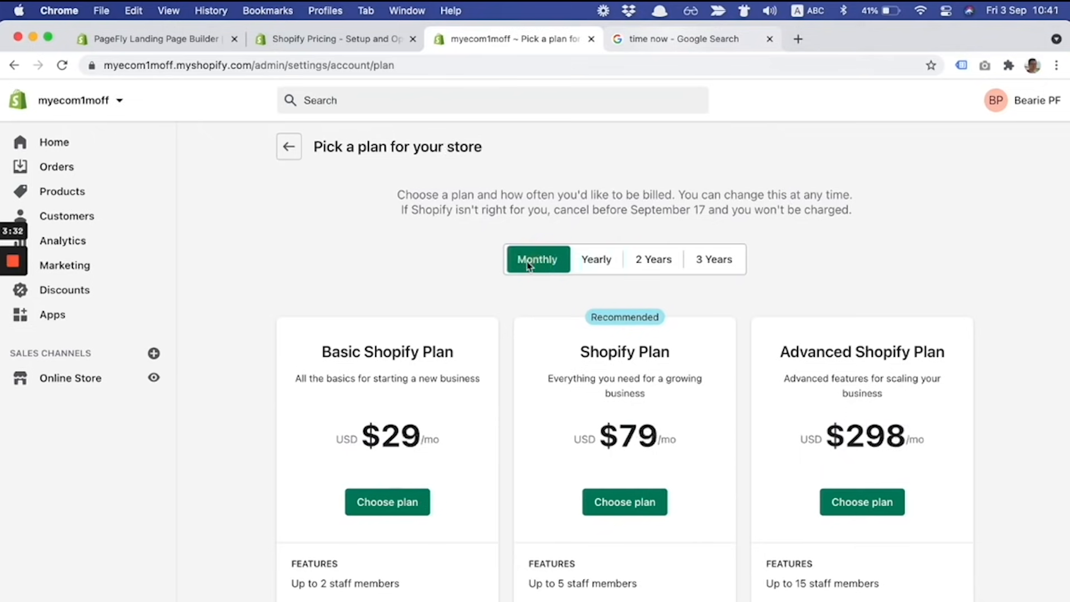
pyautogui.scroll(-3)
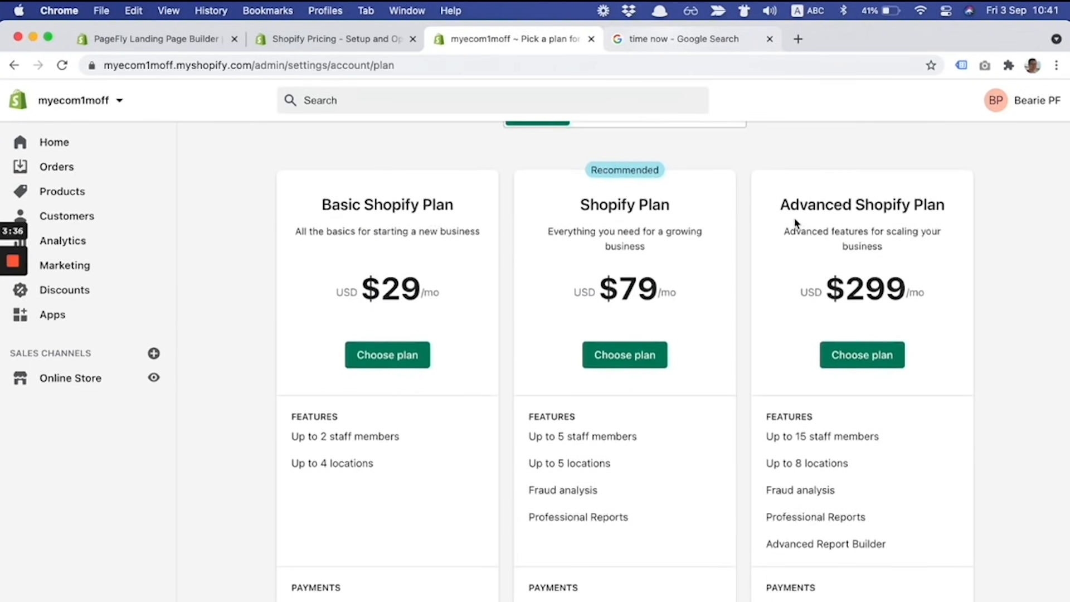
pyautogui.moveTo(585, 224)
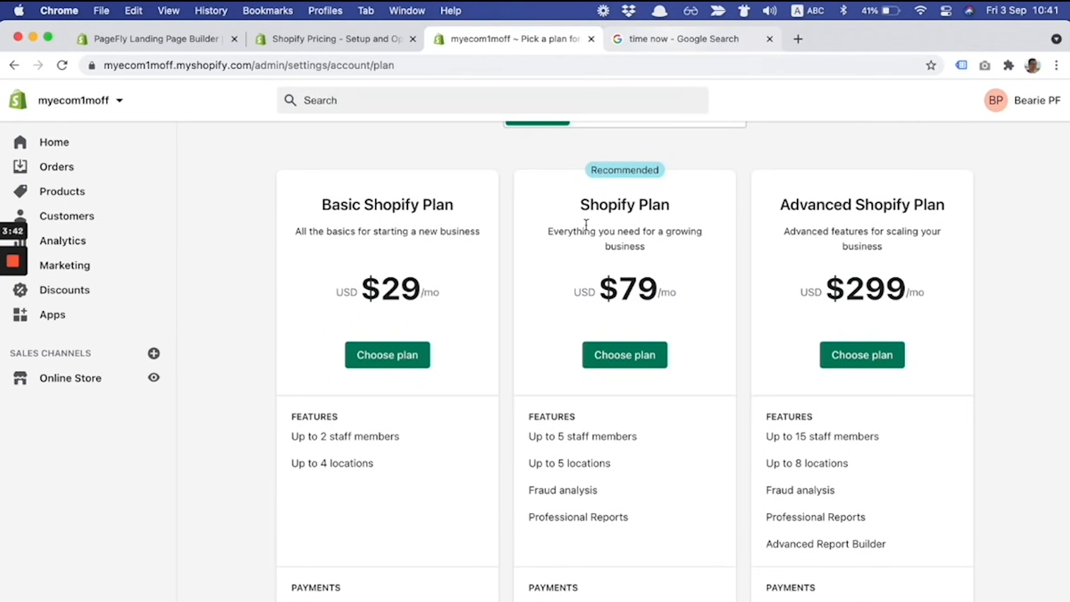
pyautogui.moveTo(382, 218)
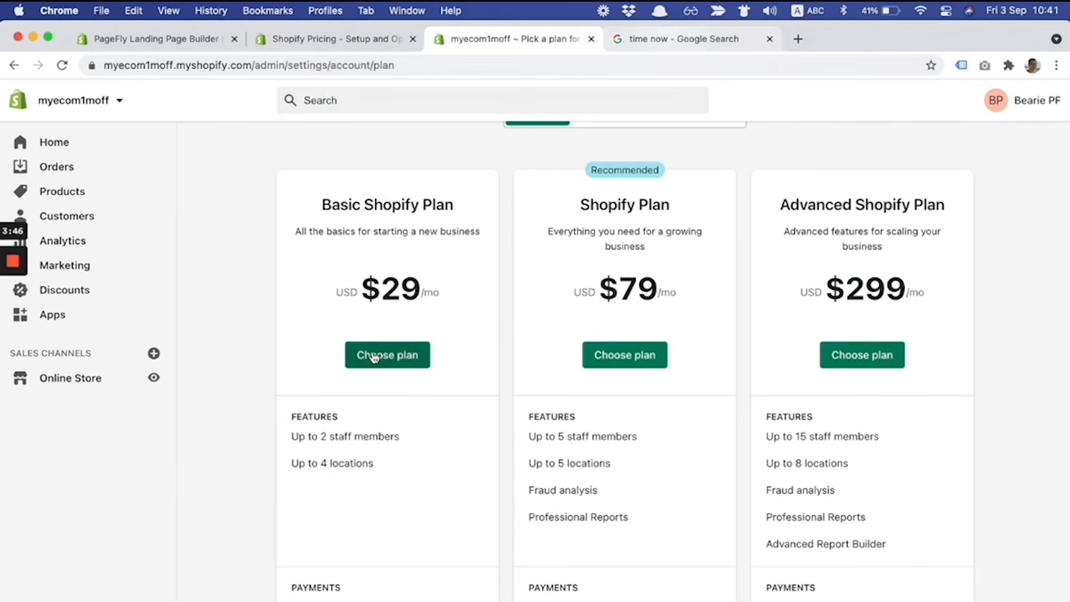
pyautogui.click(387, 355)
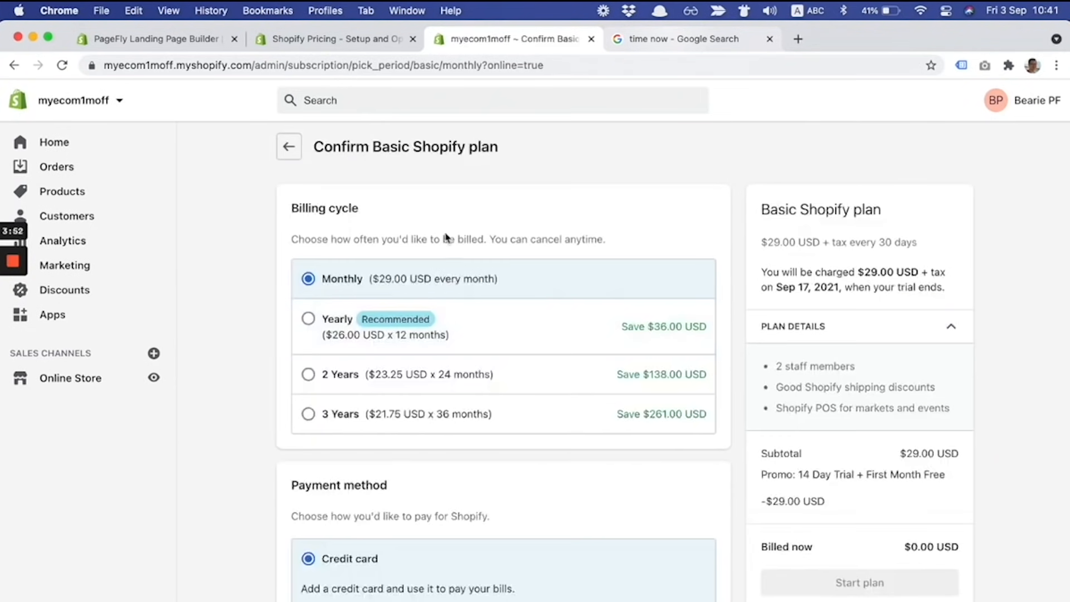
pyautogui.moveTo(391, 213)
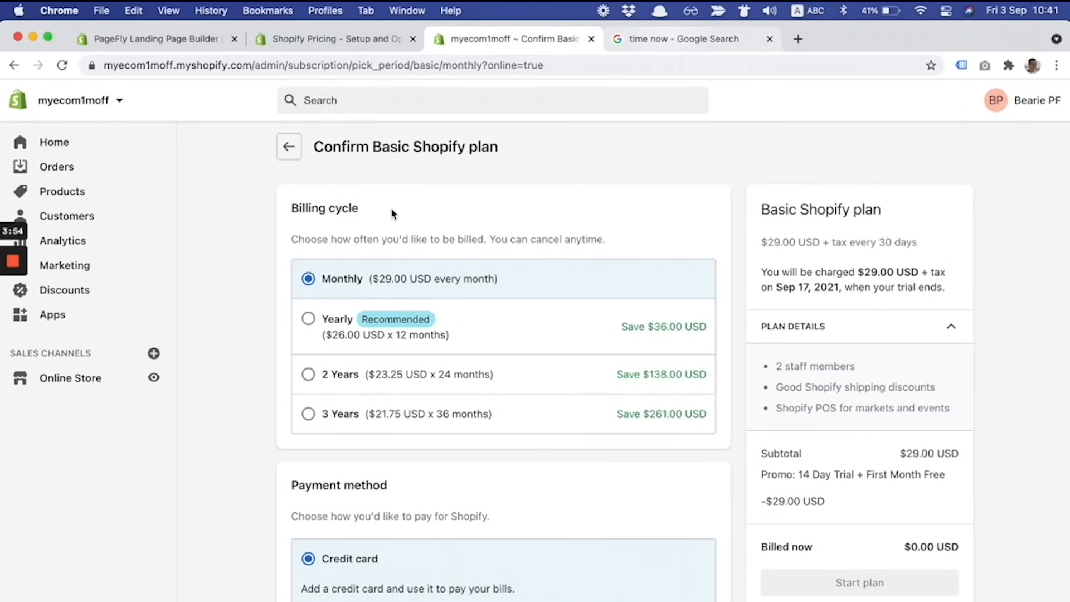
pyautogui.moveTo(333, 287)
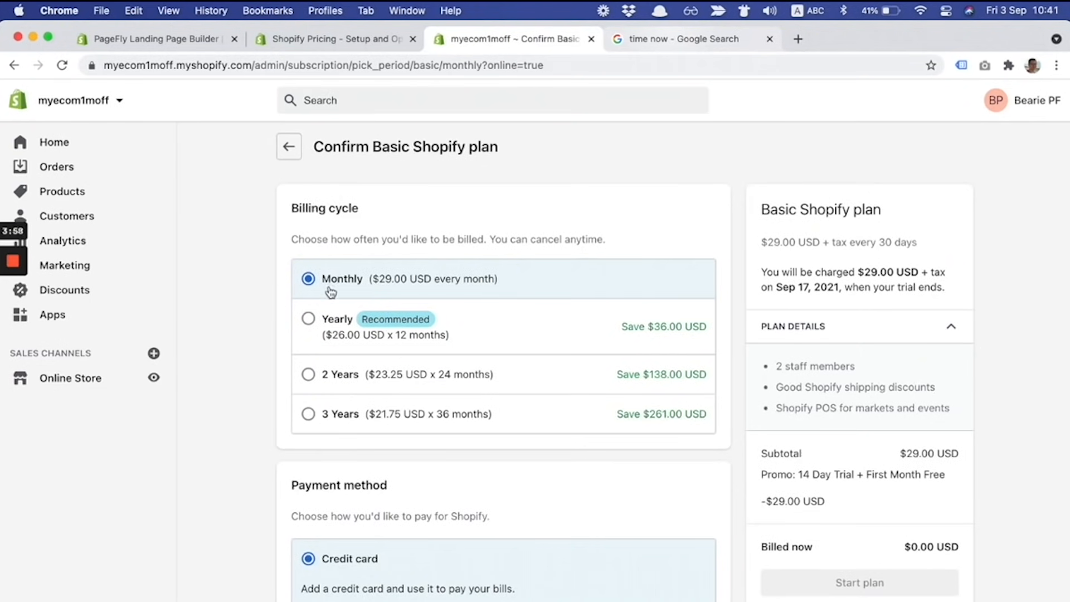
pyautogui.moveTo(334, 374)
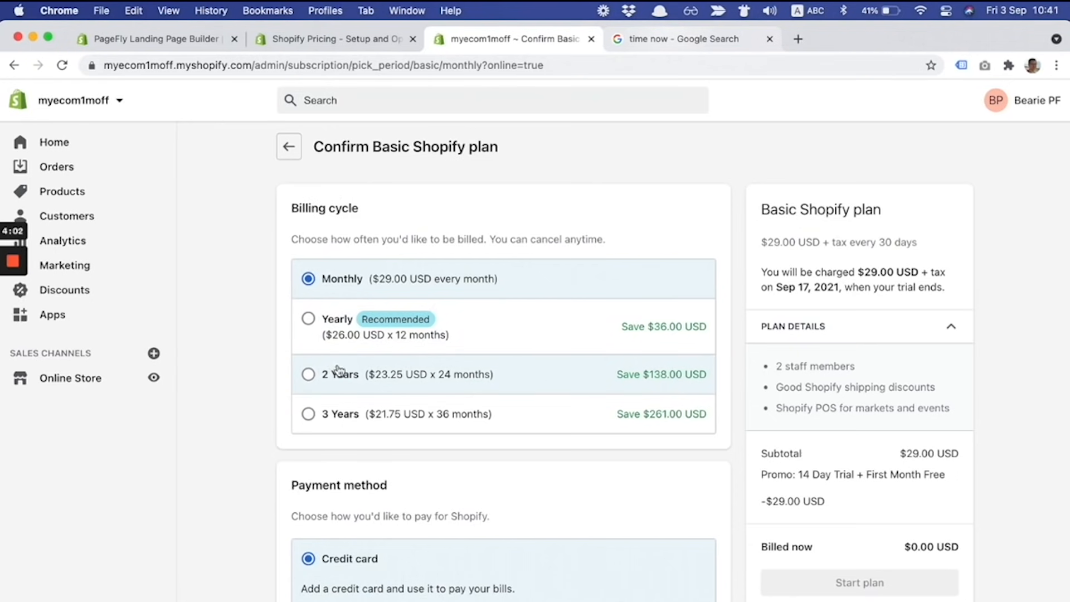
pyautogui.moveTo(658, 402)
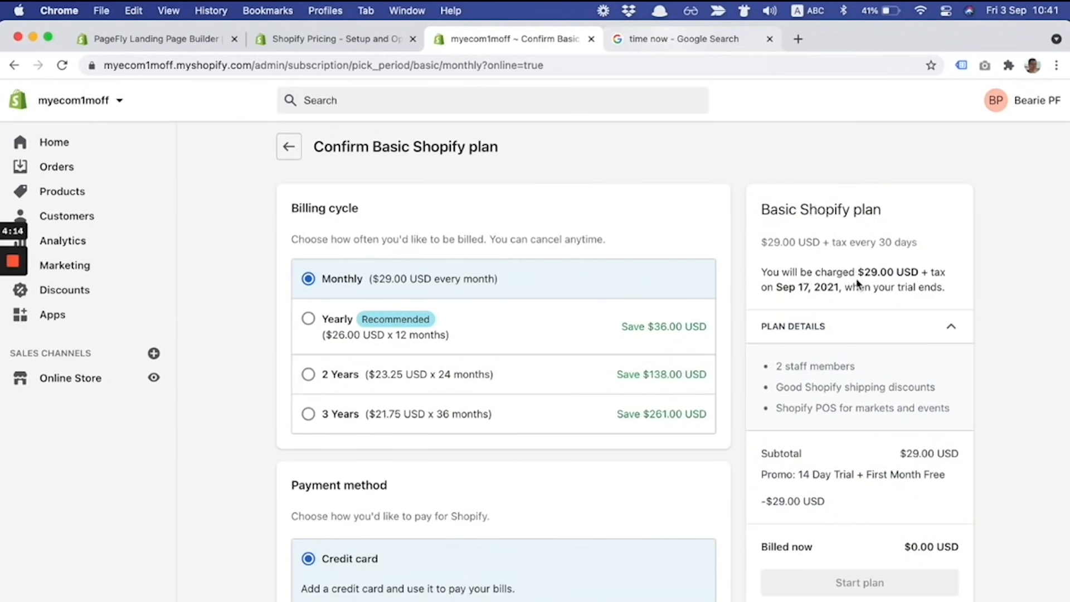
pyautogui.moveTo(857, 373)
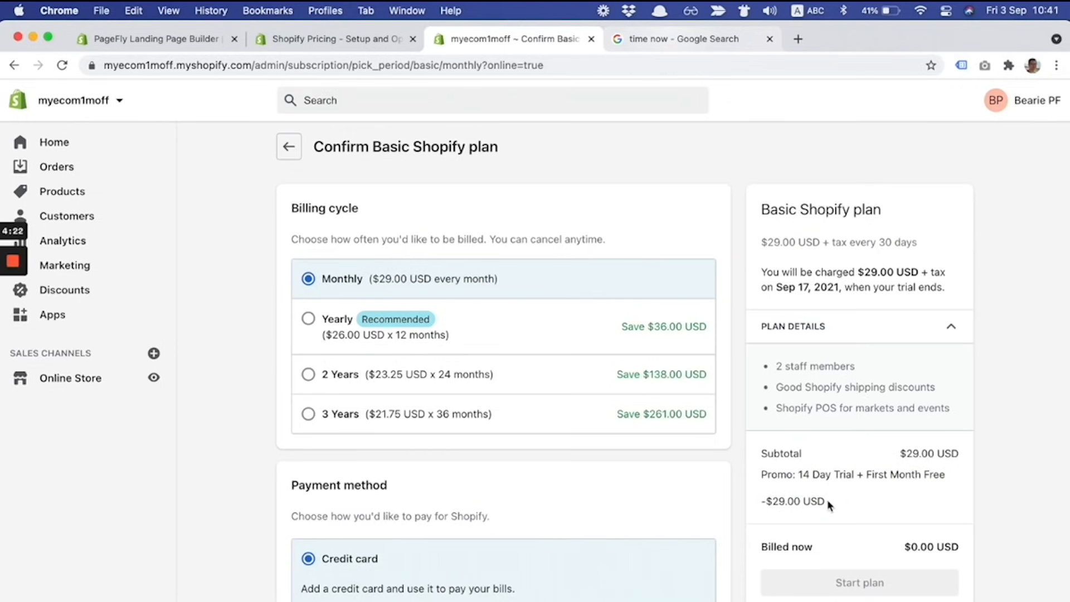
# Highlight the -$29.00 first-month promo and scroll to the payment method options.
pyautogui.doubleClick(793, 500)
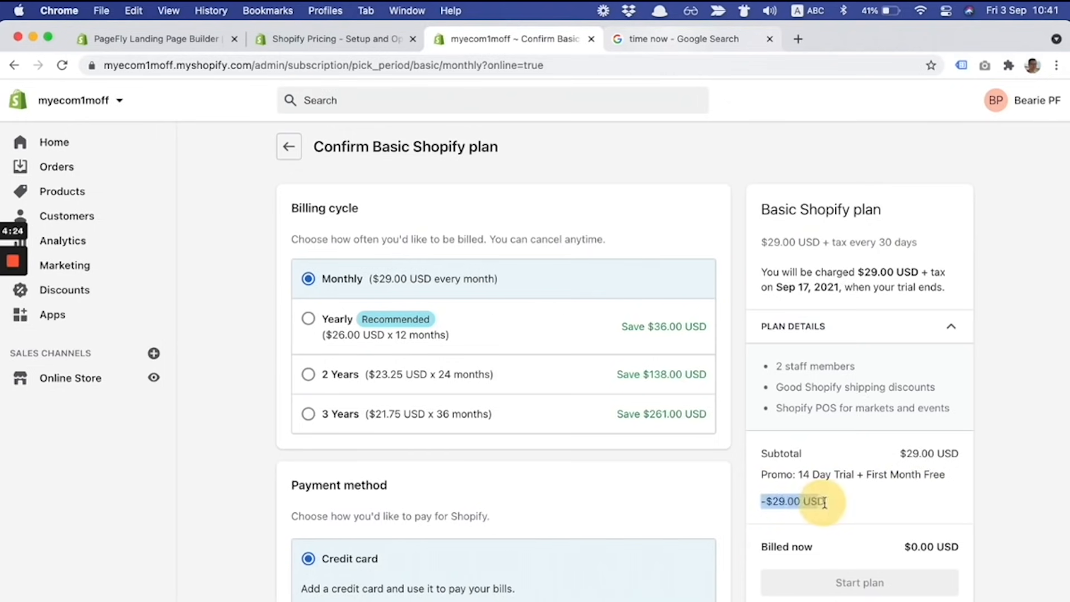
pyautogui.scroll(-3)
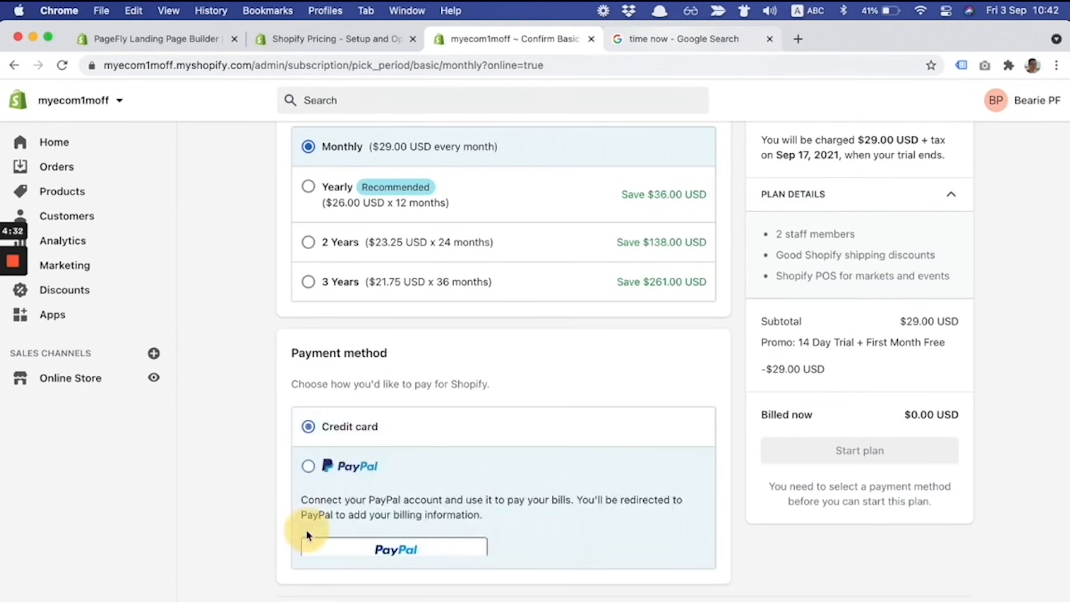
# Select PayPal as the payment method for the Basic plan with $0.00 billed now.
pyautogui.click(307, 466)
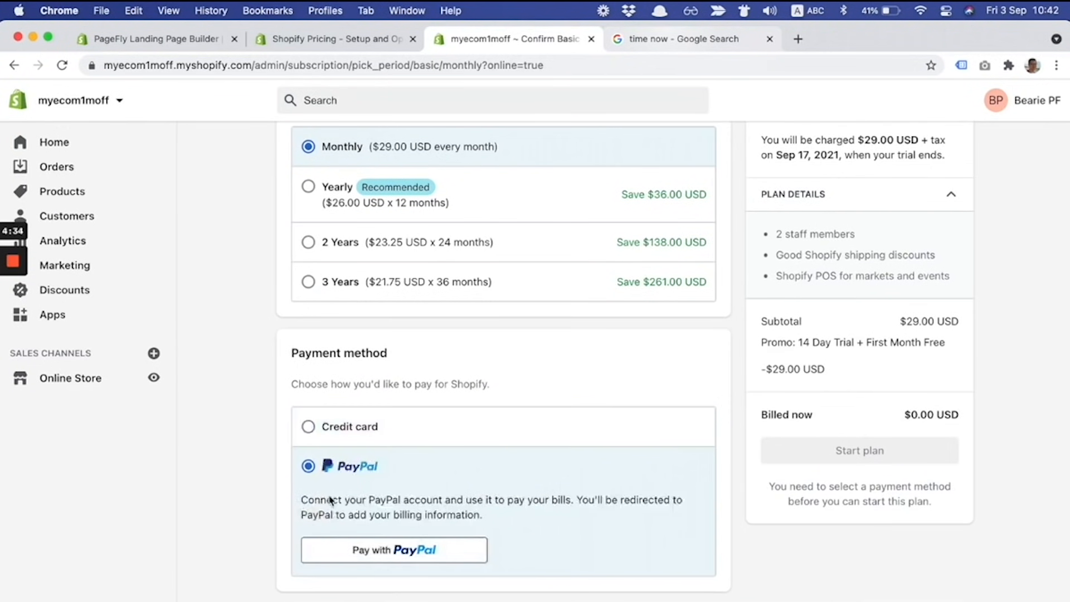
pyautogui.moveTo(403, 475)
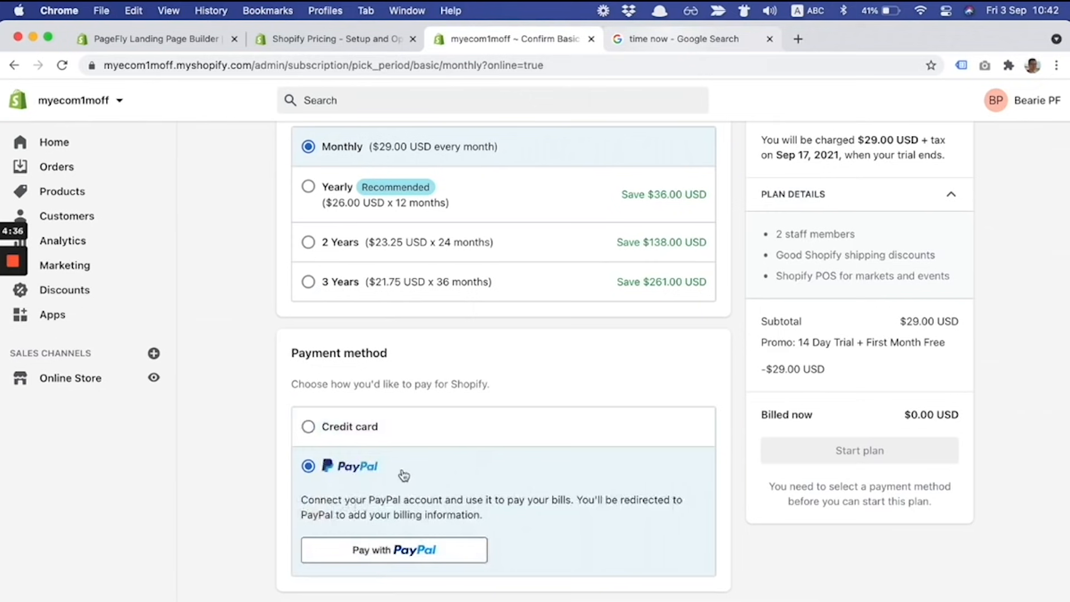
pyautogui.moveTo(379, 367)
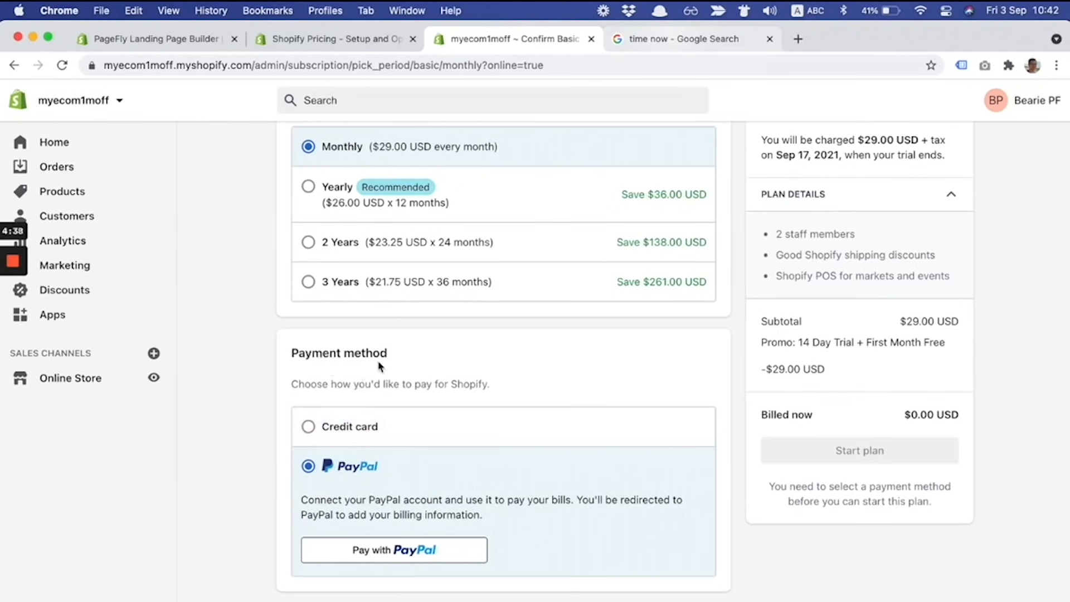
pyautogui.moveTo(861, 460)
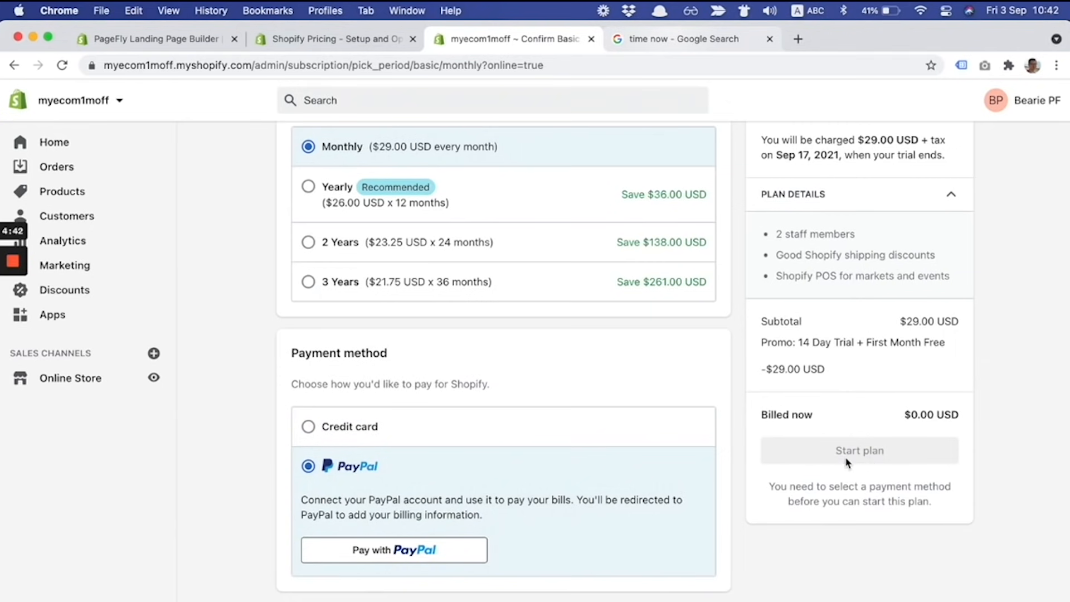
pyautogui.moveTo(826, 442)
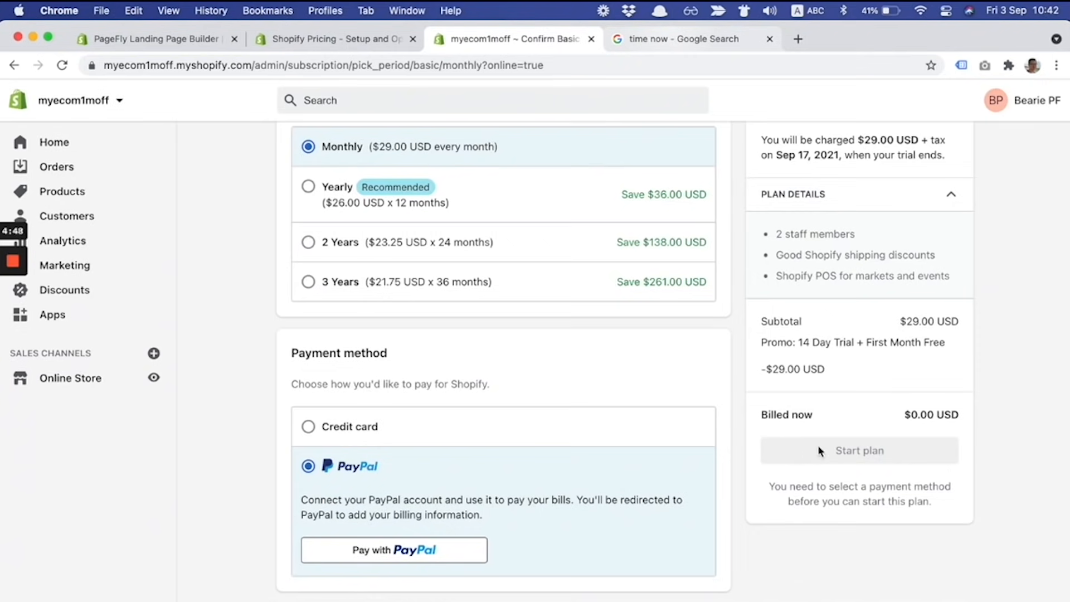
pyautogui.moveTo(863, 450)
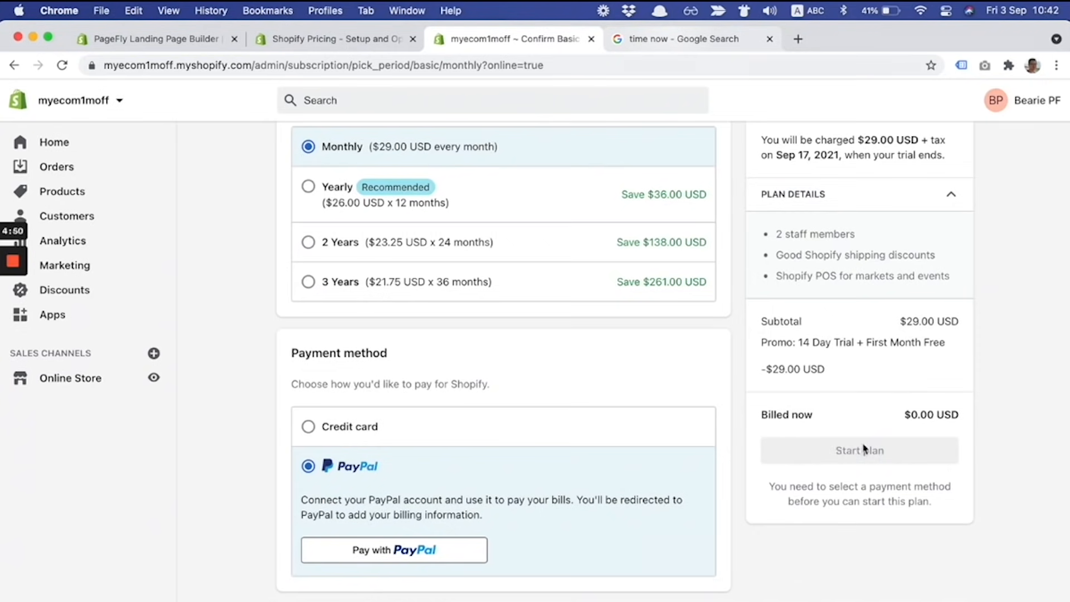
pyautogui.scroll(3)
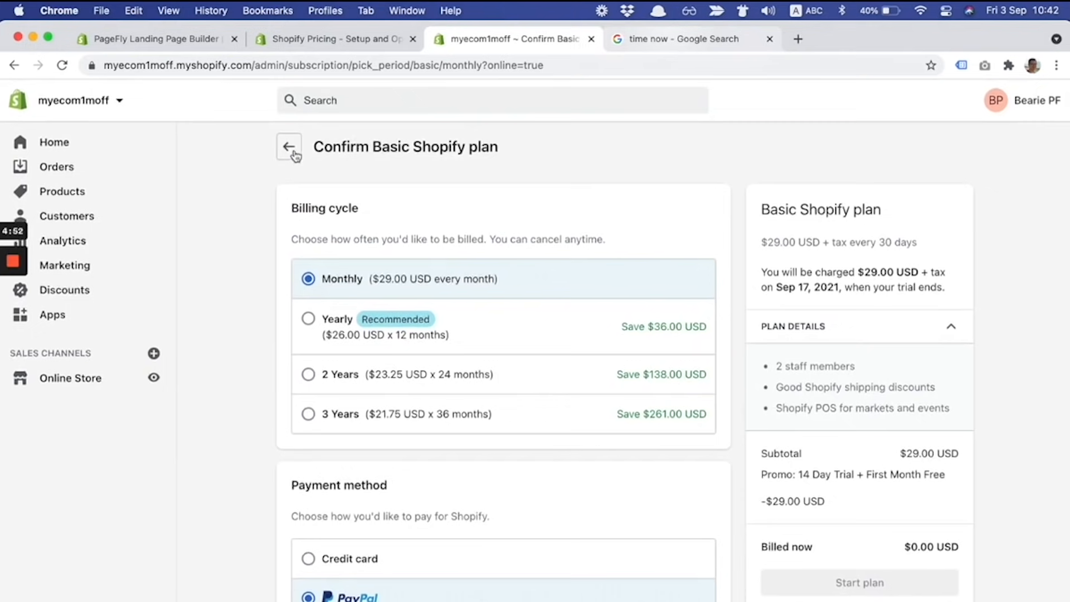
# Return to Pick a plan, show monthly prices $29/$79/$299 and review the plan features.
pyautogui.click(289, 146)
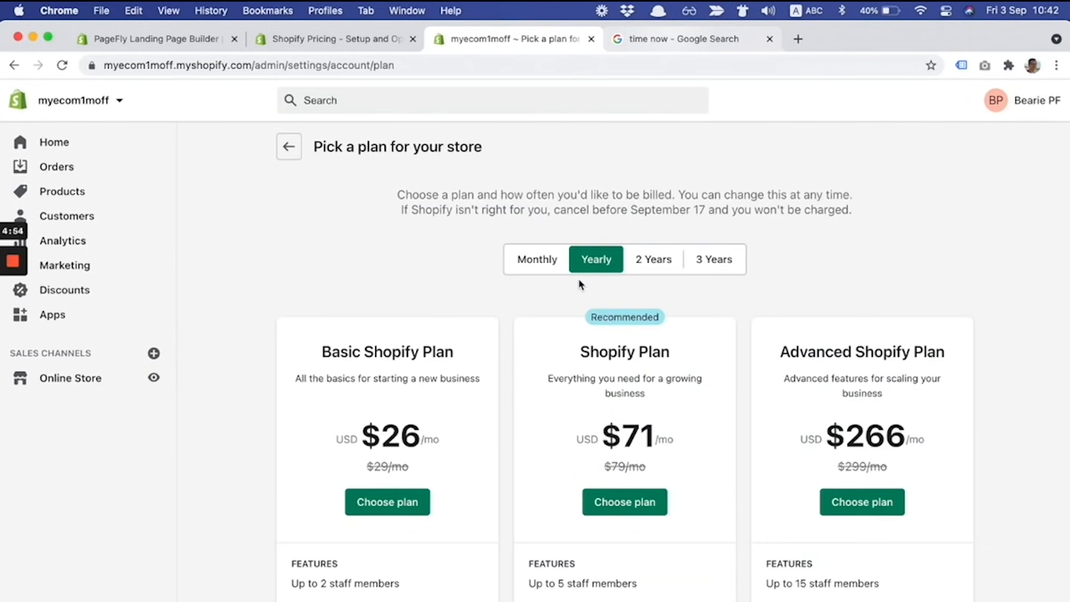
pyautogui.moveTo(539, 265)
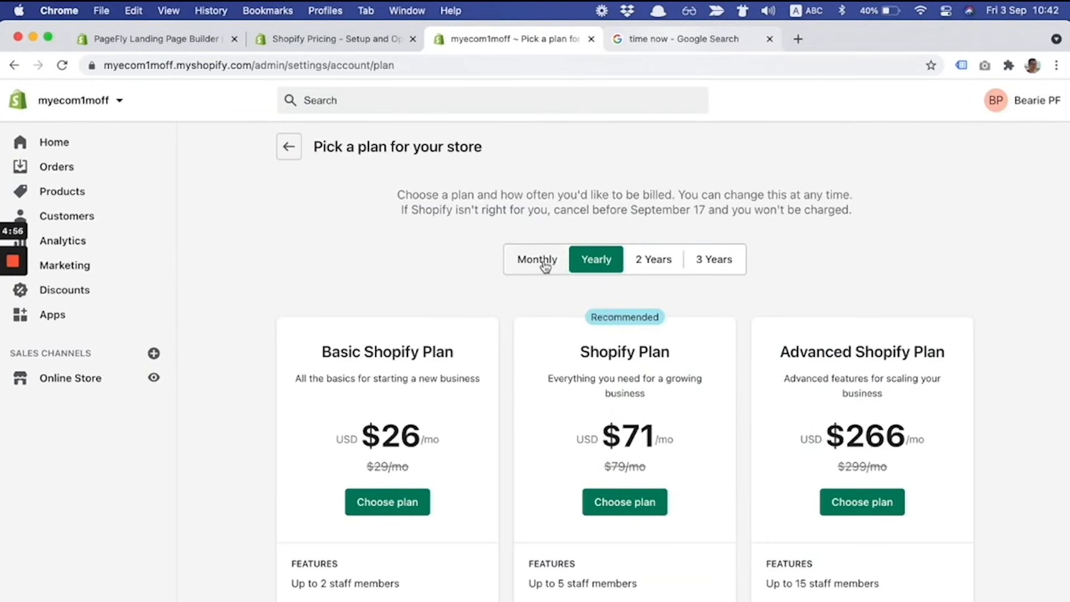
pyautogui.click(538, 260)
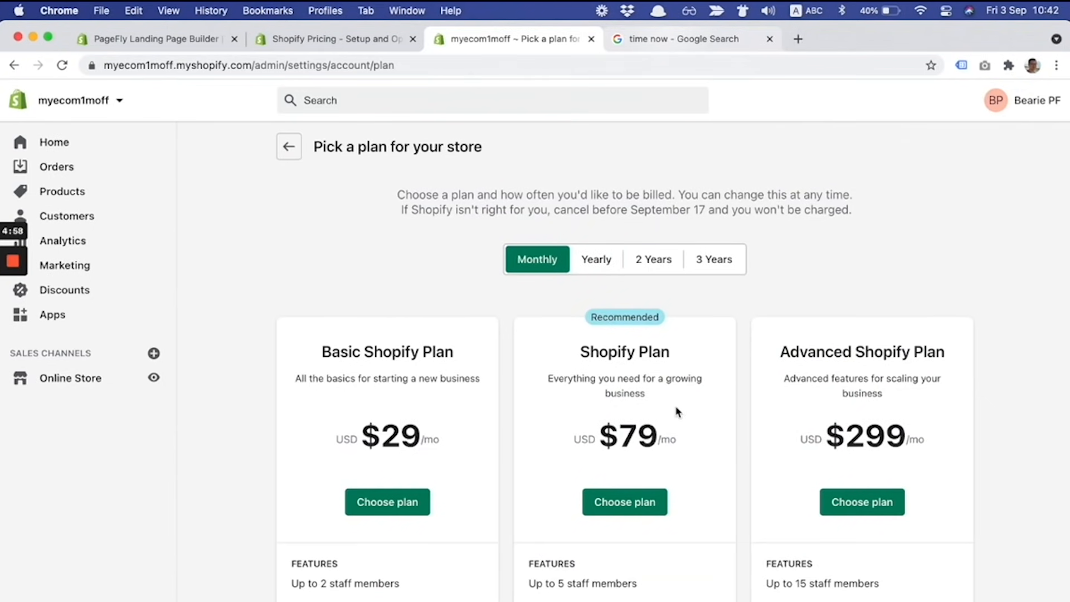
pyautogui.scroll(-3)
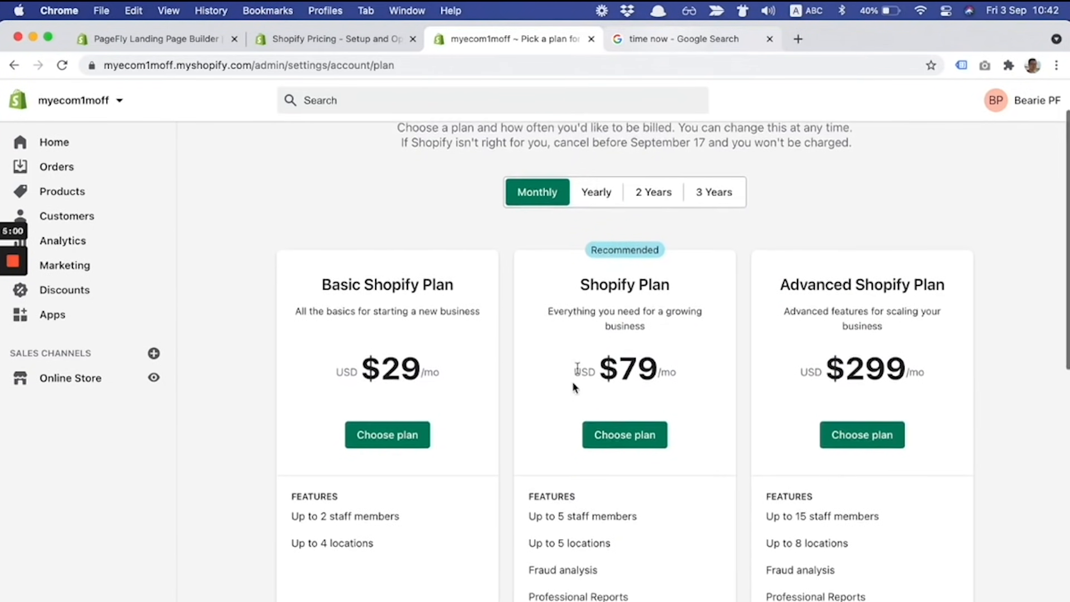
pyautogui.moveTo(427, 342)
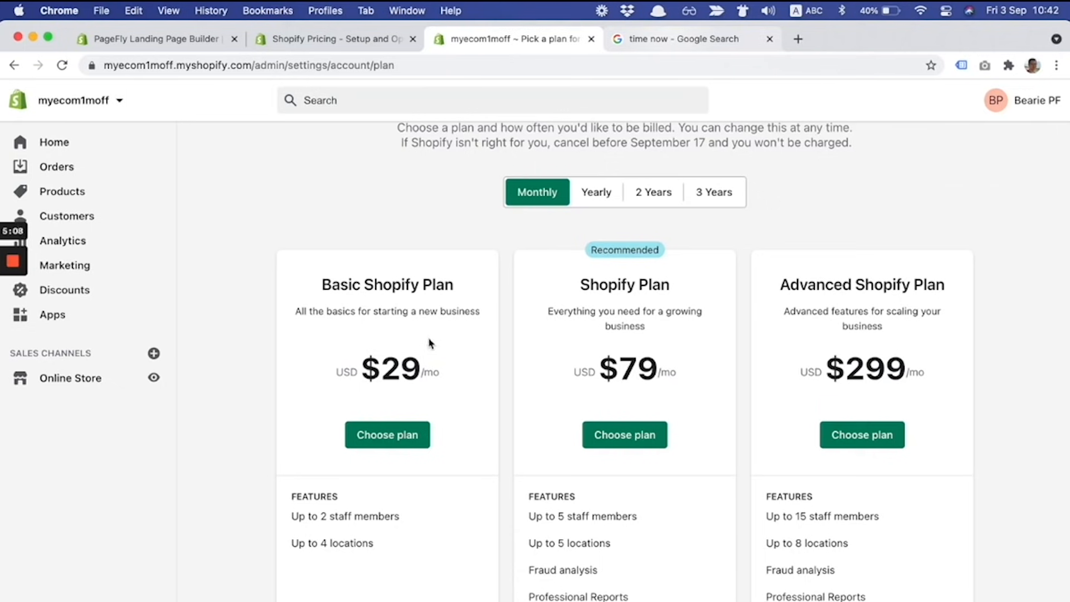
pyautogui.moveTo(813, 288)
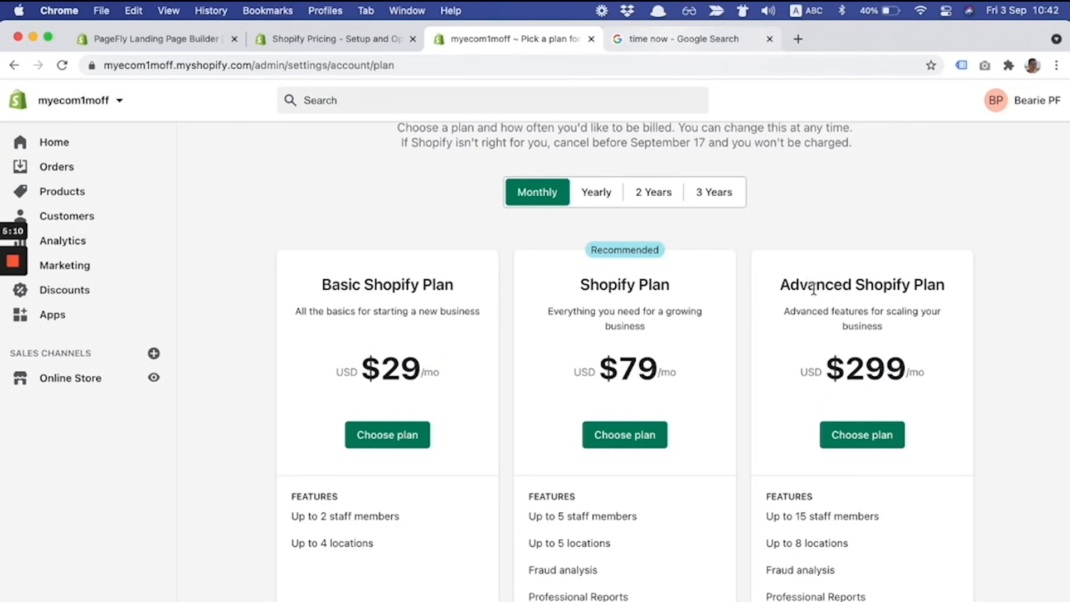
pyautogui.moveTo(791, 354)
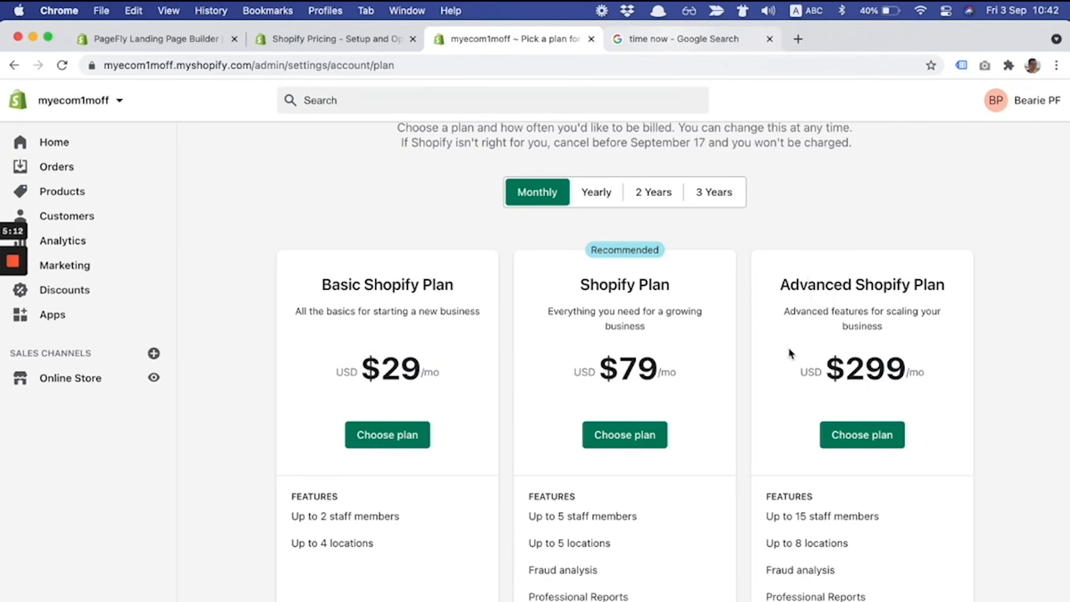
pyautogui.moveTo(626, 306)
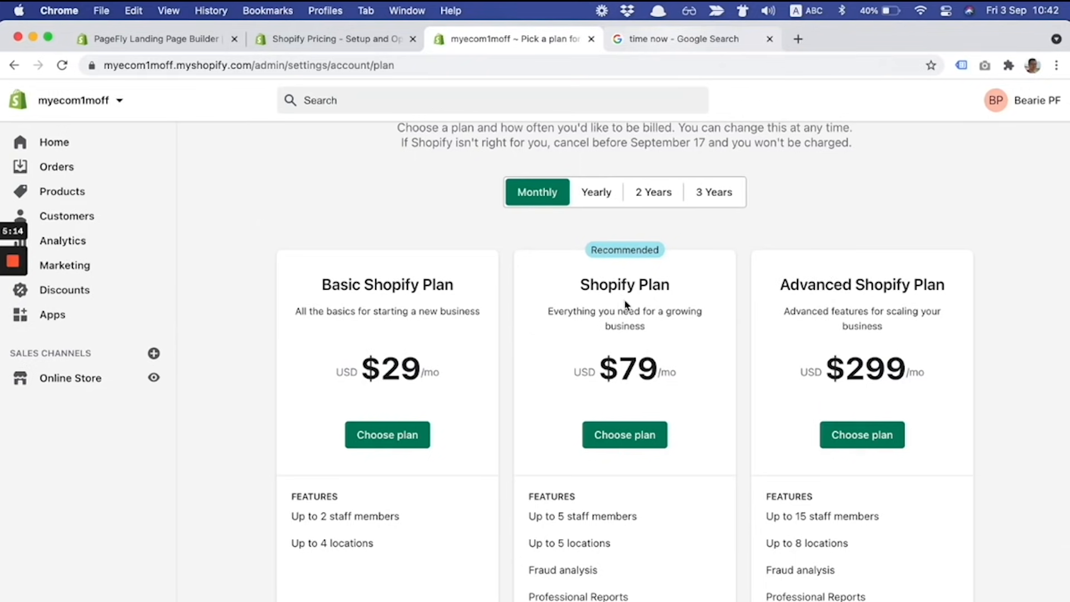
pyautogui.moveTo(553, 302)
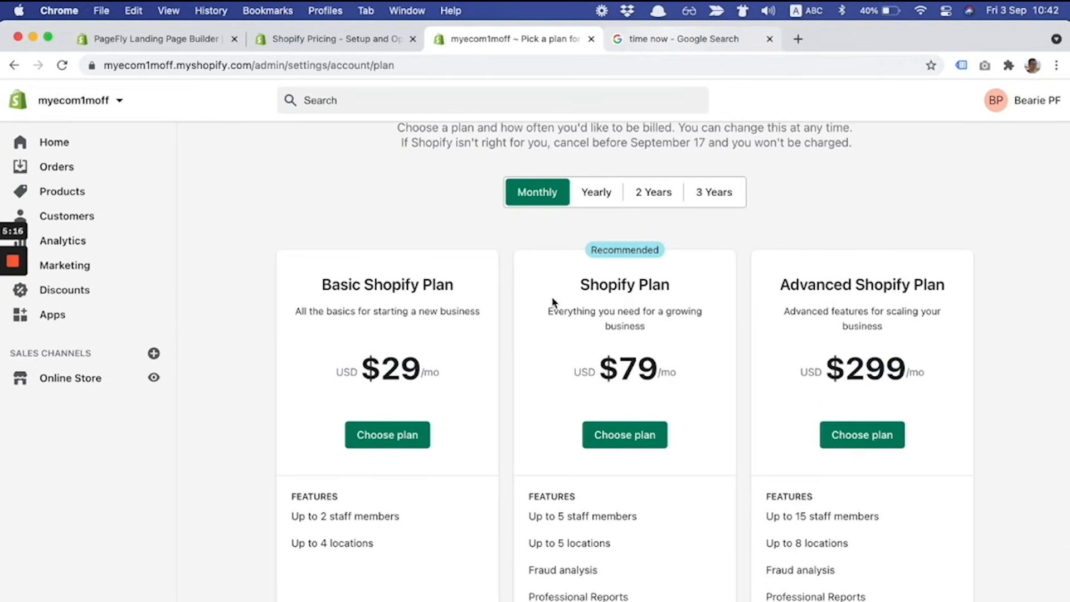
pyautogui.scroll(-3)
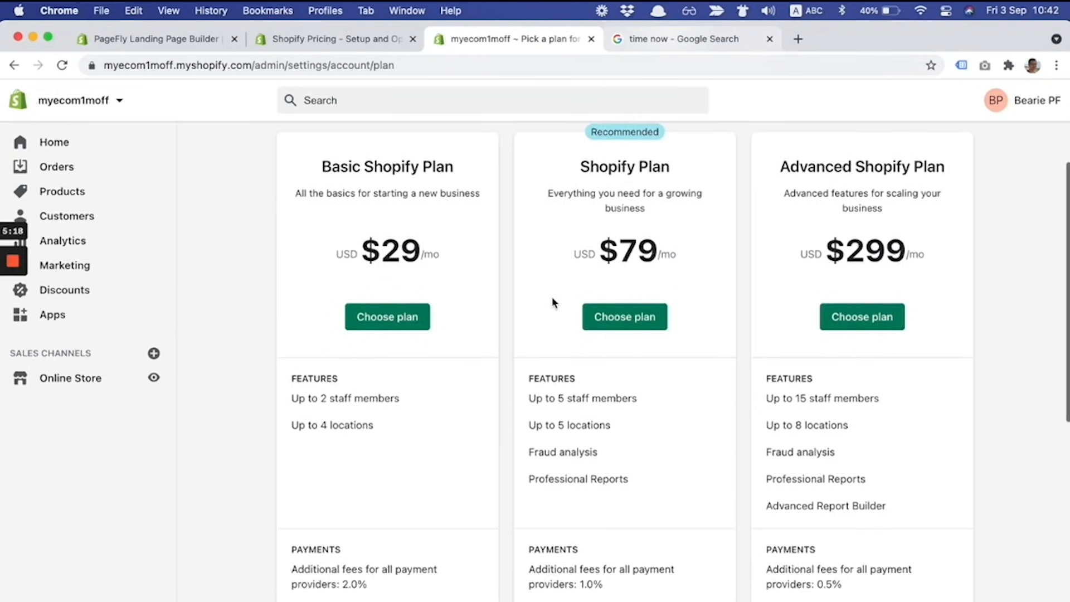
pyautogui.scroll(-3)
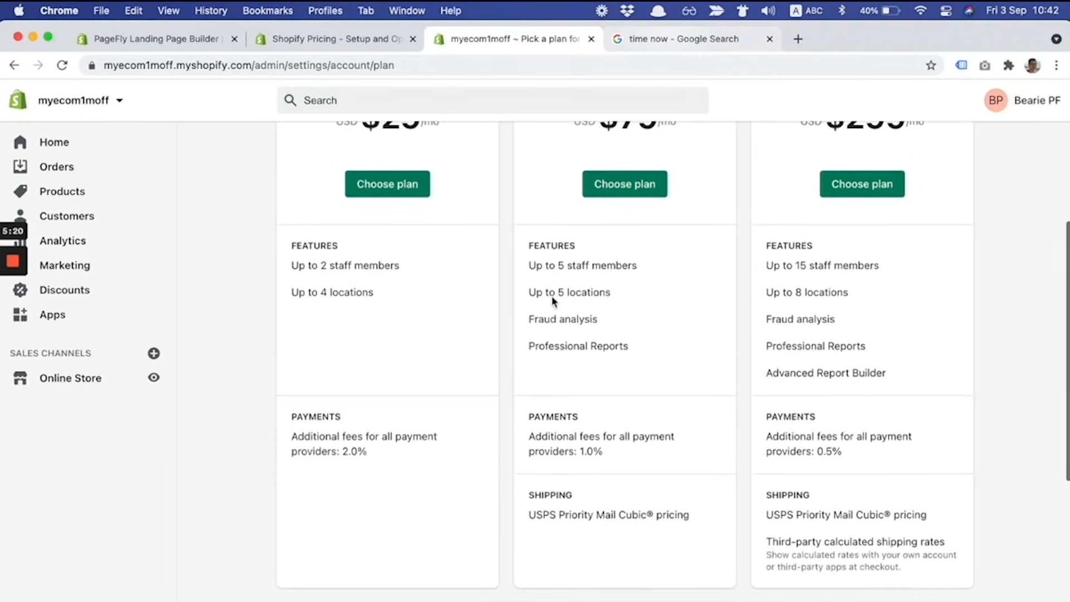
pyautogui.scroll(3)
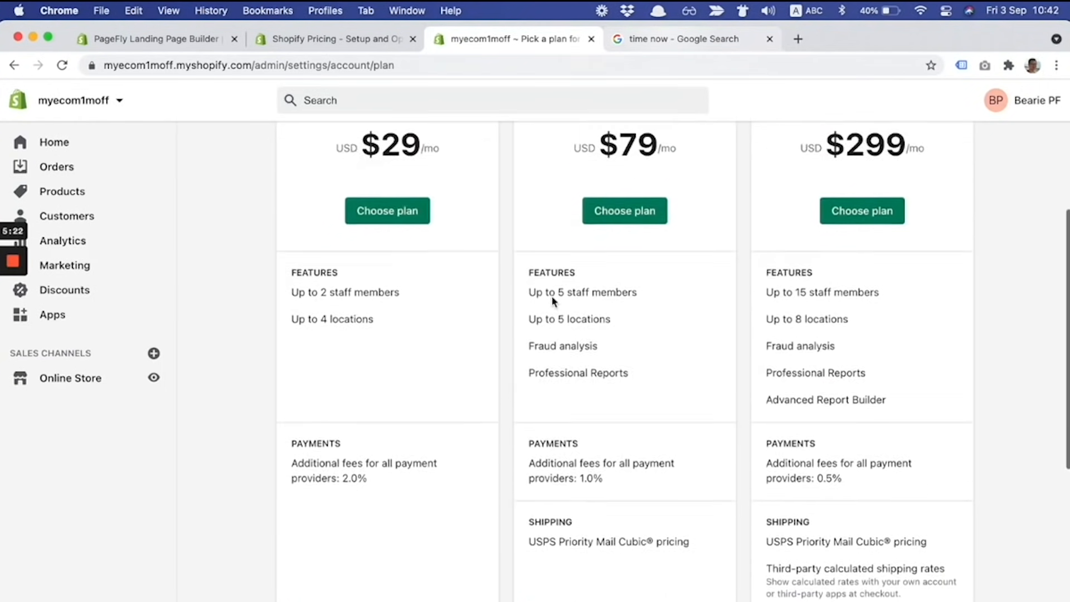
pyautogui.scroll(3)
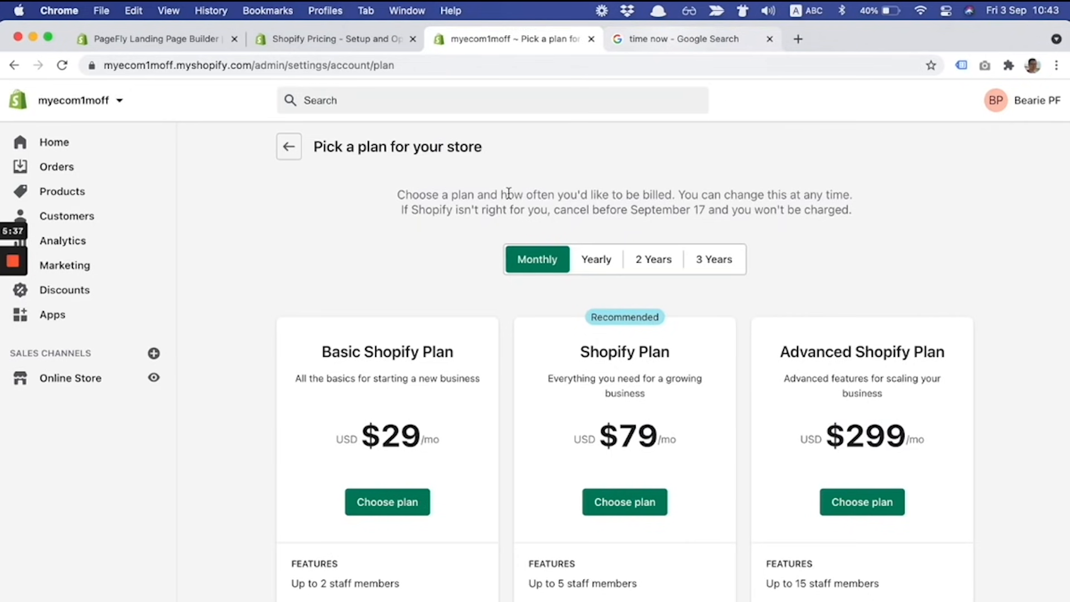
pyautogui.moveTo(512, 89)
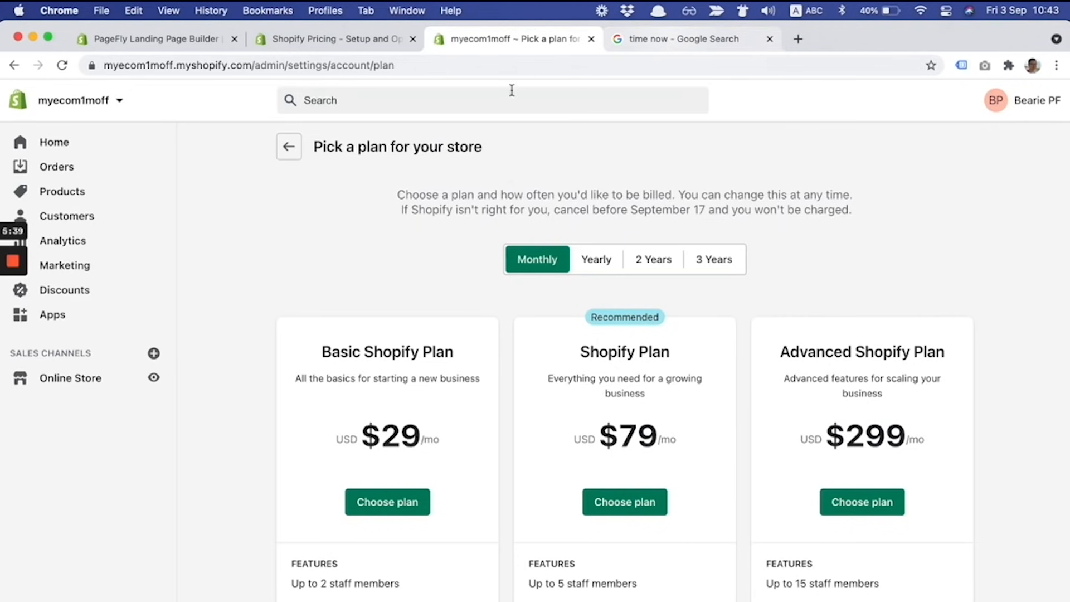
pyautogui.moveTo(498, 142)
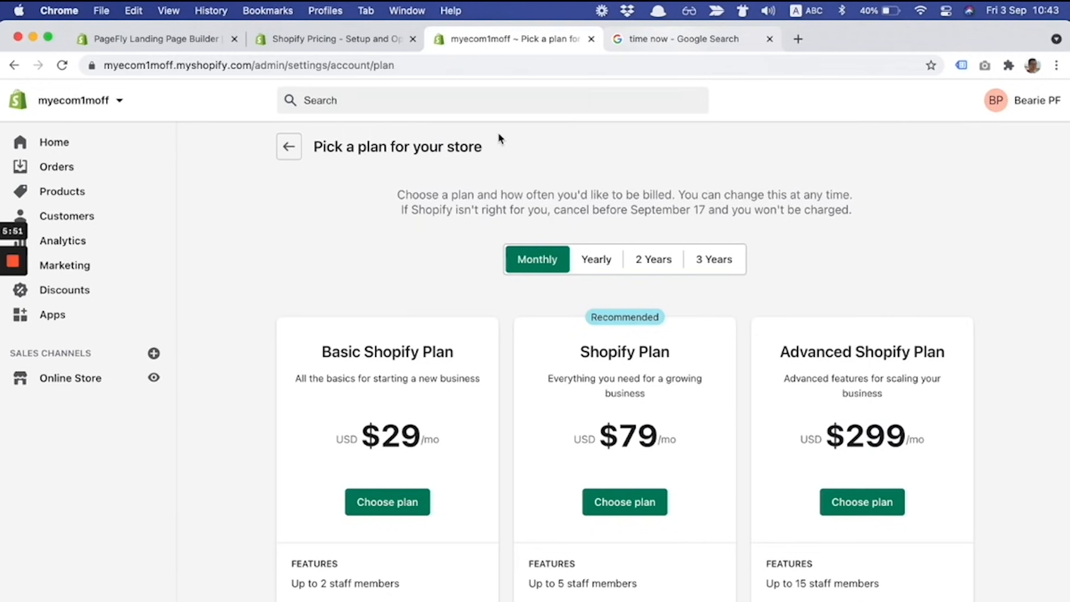
pyautogui.moveTo(489, 205)
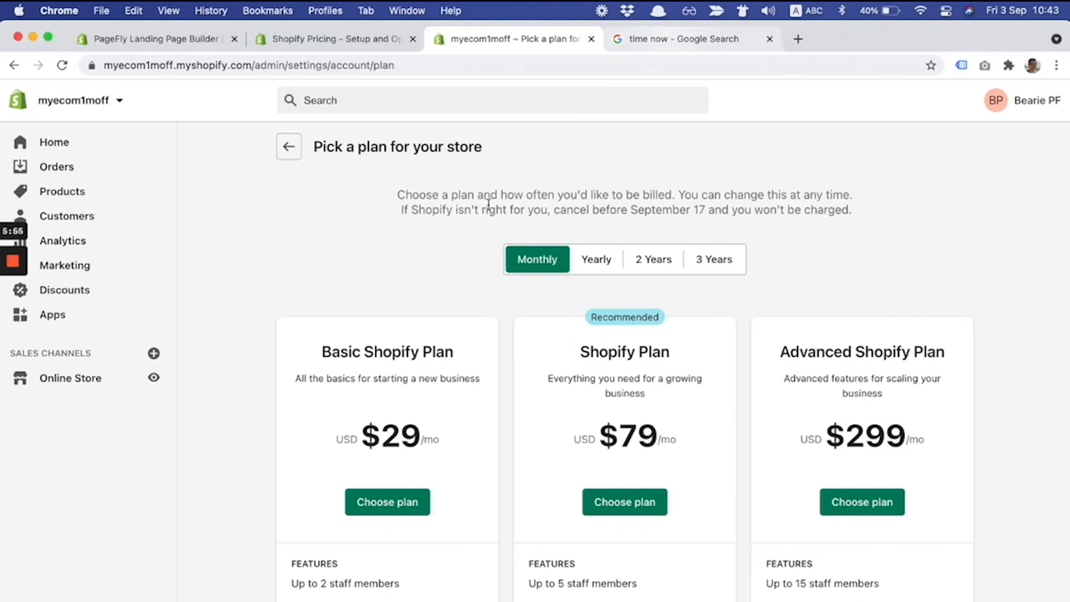
pyautogui.moveTo(460, 164)
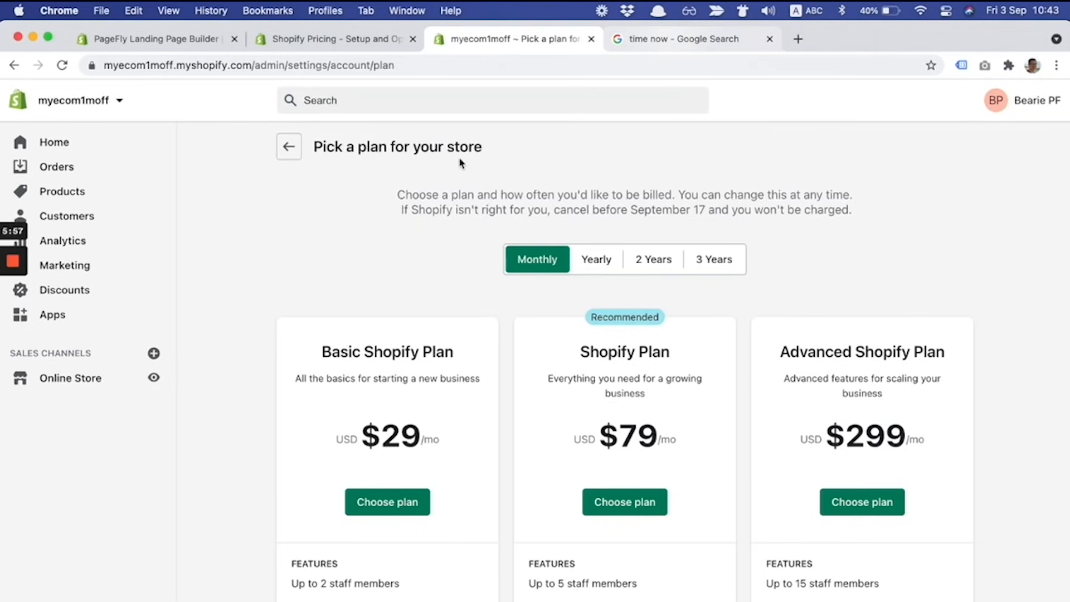
pyautogui.moveTo(416, 187)
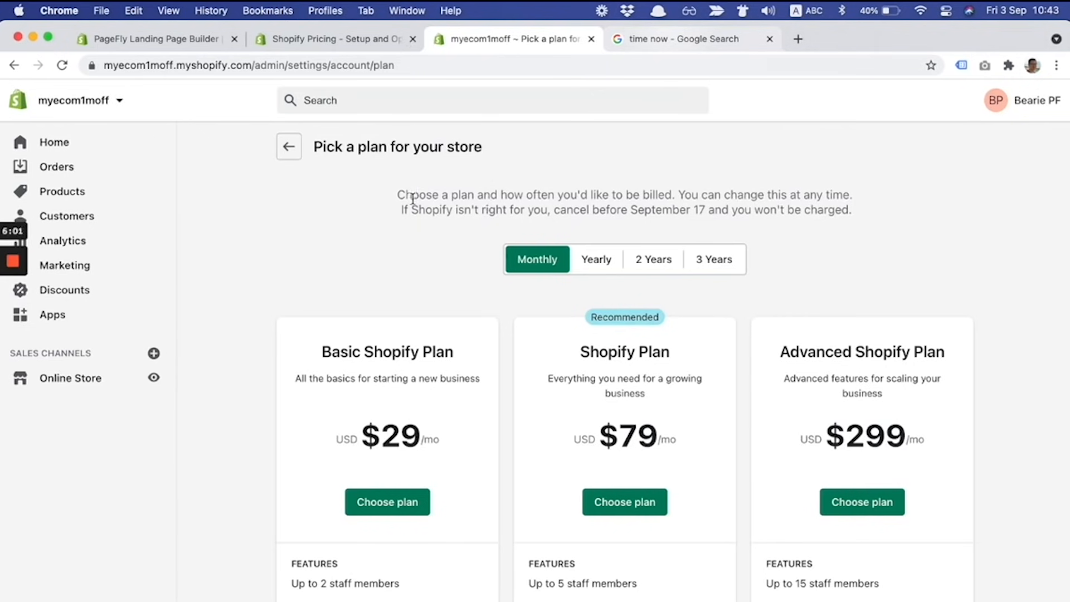
pyautogui.moveTo(411, 231)
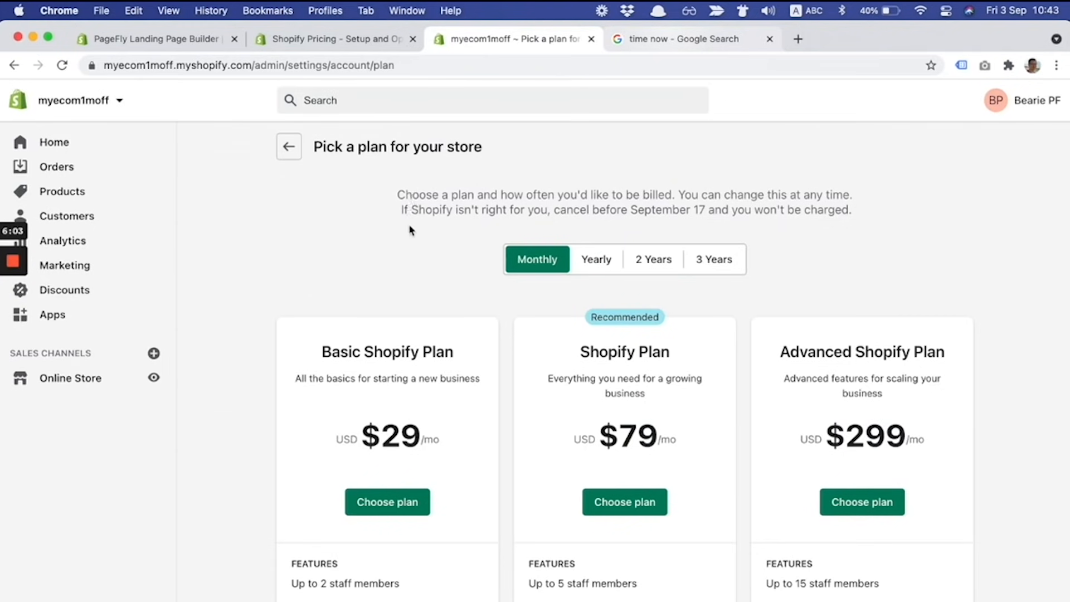
pyautogui.moveTo(417, 242)
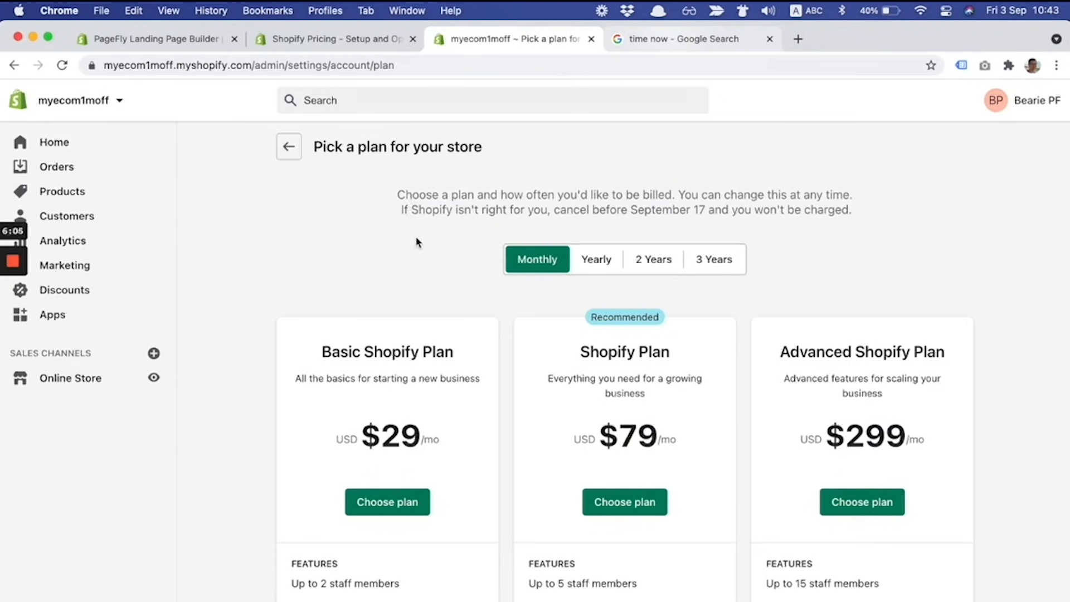
pyautogui.moveTo(387, 212)
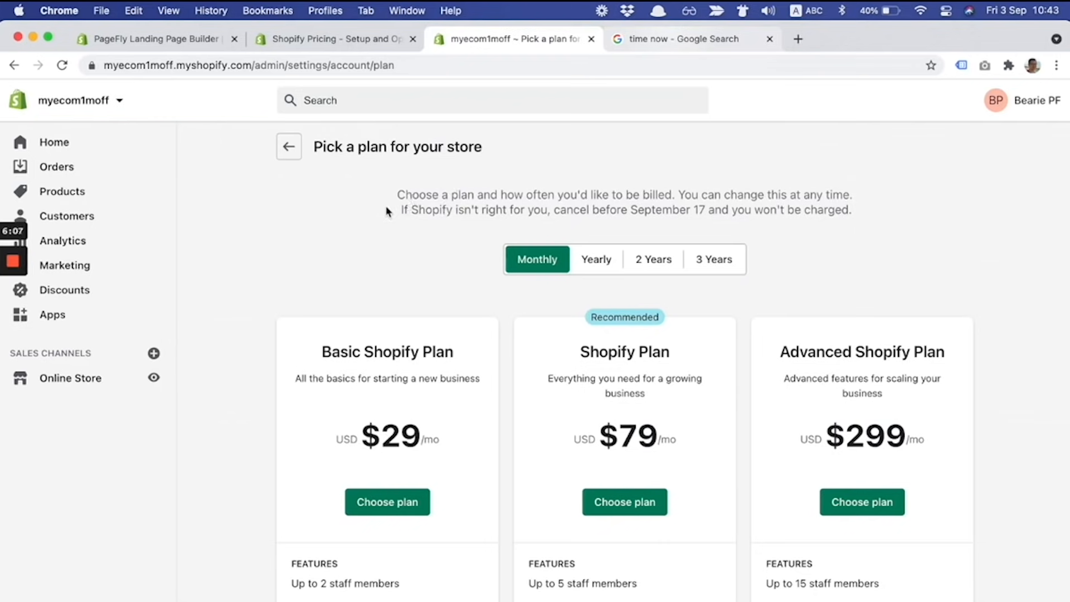
pyautogui.moveTo(132, 42)
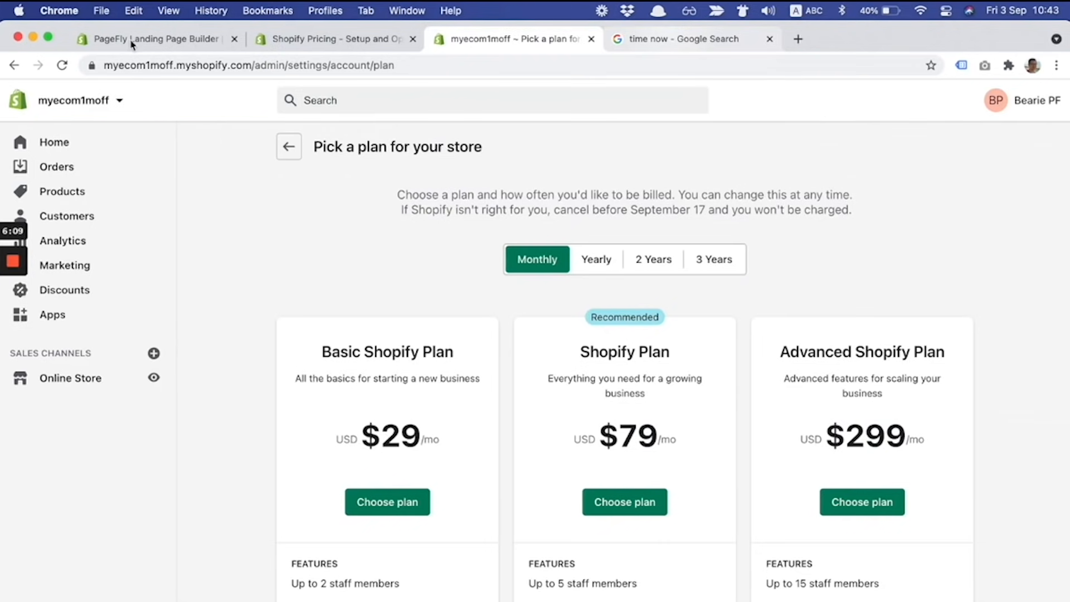
# Switch back to the PageFly Landing Page Builder app store listing.
pyautogui.click(154, 39)
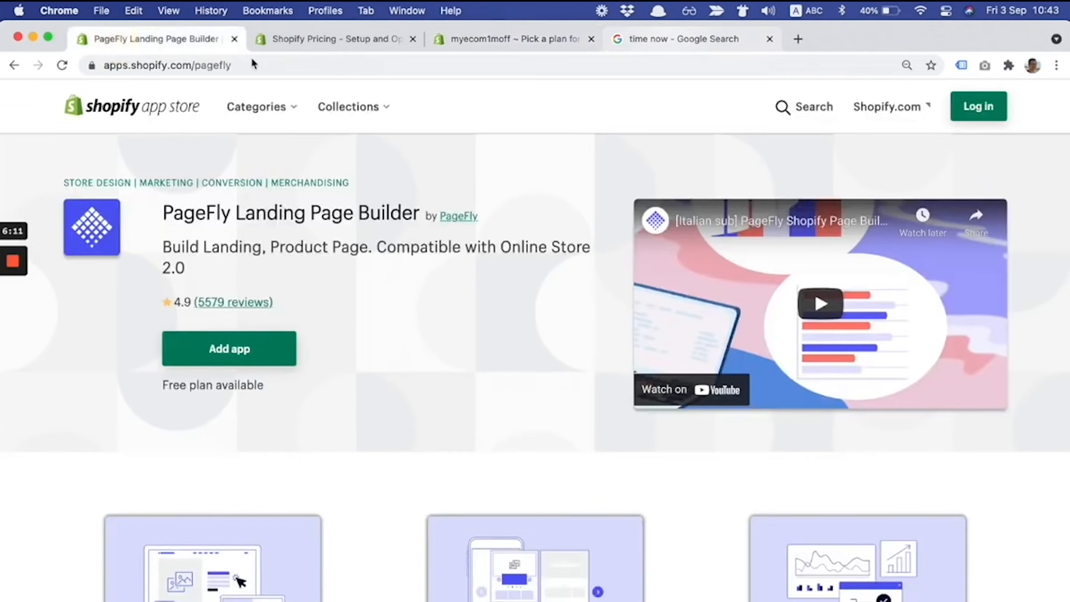